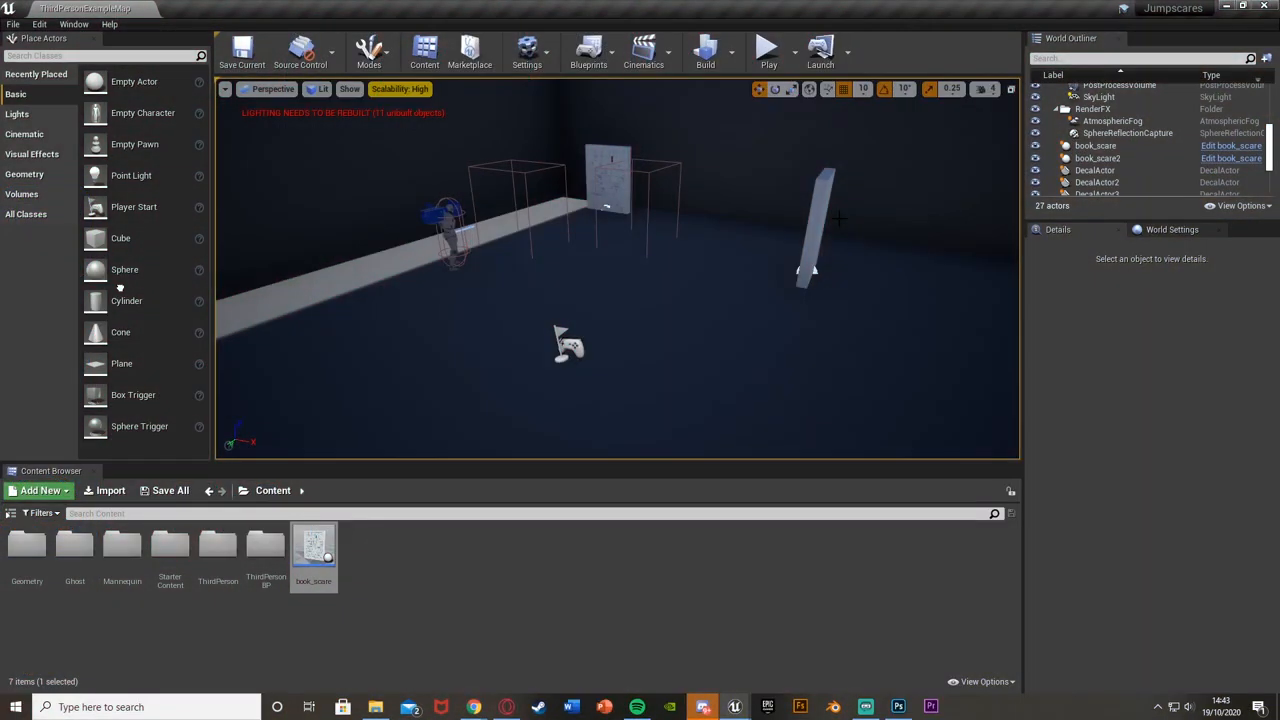
{"action": "mouse_move", "coordinate": [768, 88]}
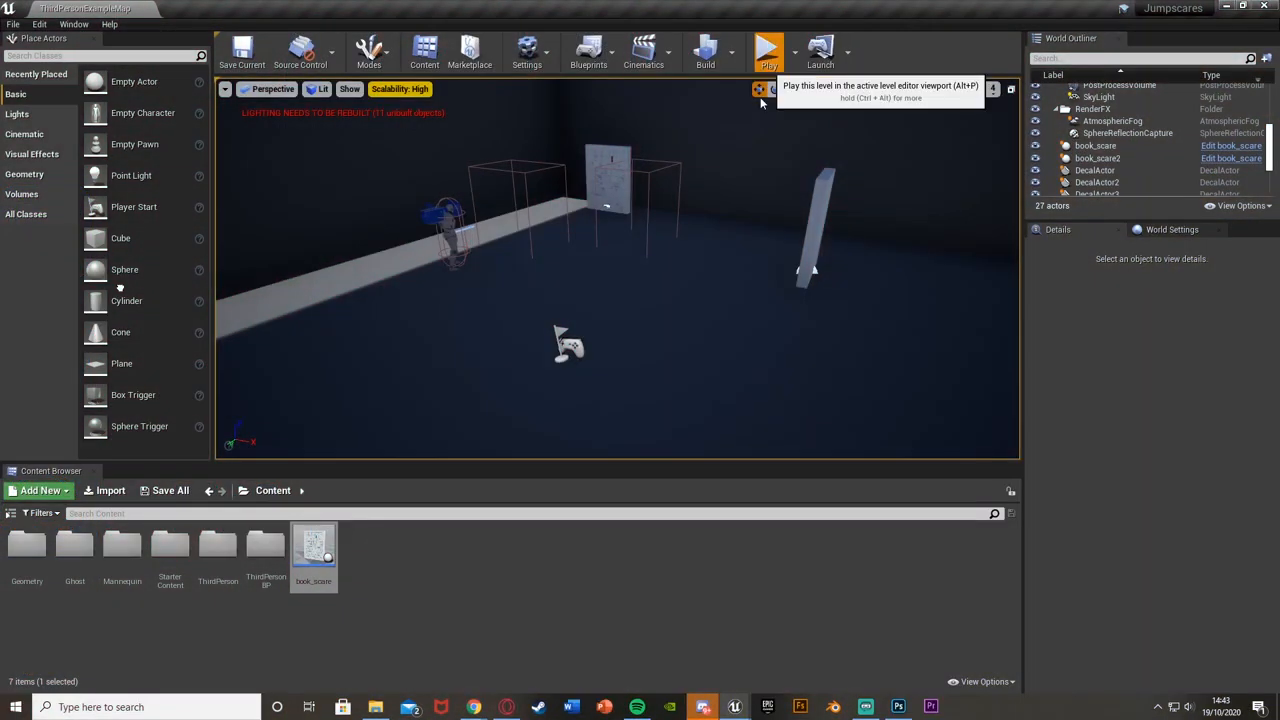
Step: Play-test the level briefly and stop the run to look around
{"action": "left_click", "coordinate": [768, 48]}
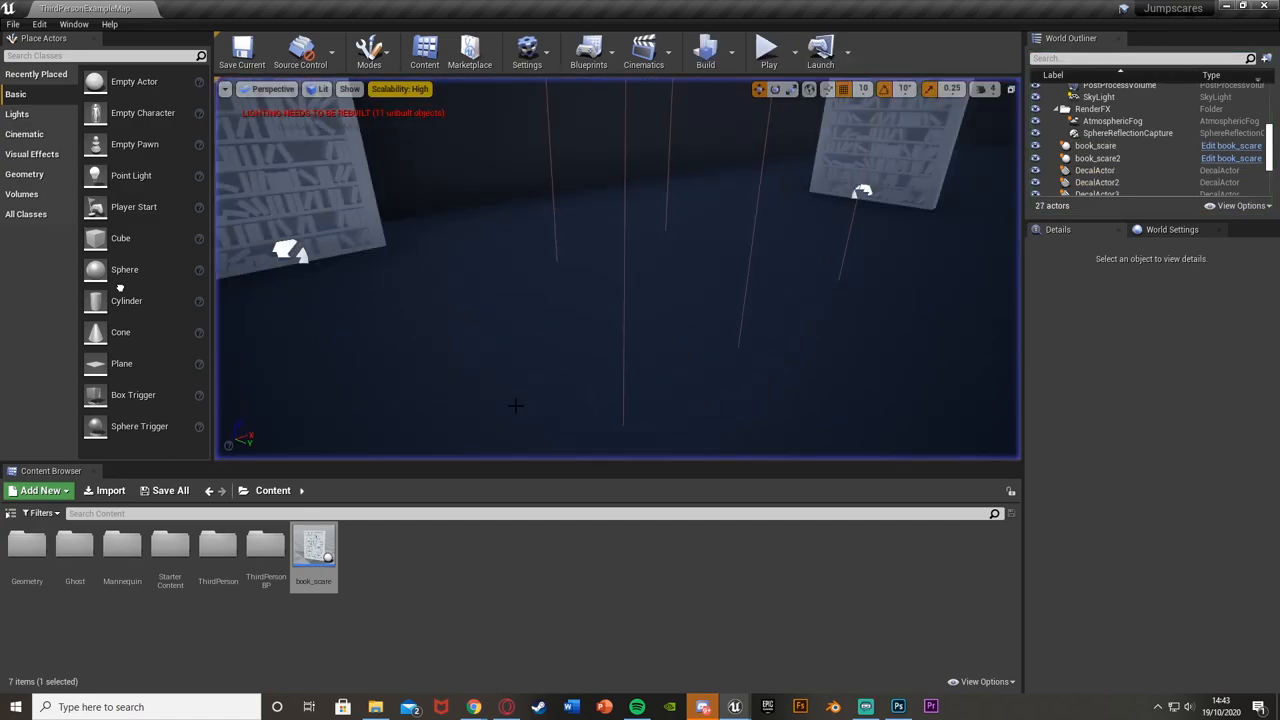
{"action": "left_click", "coordinate": [768, 48]}
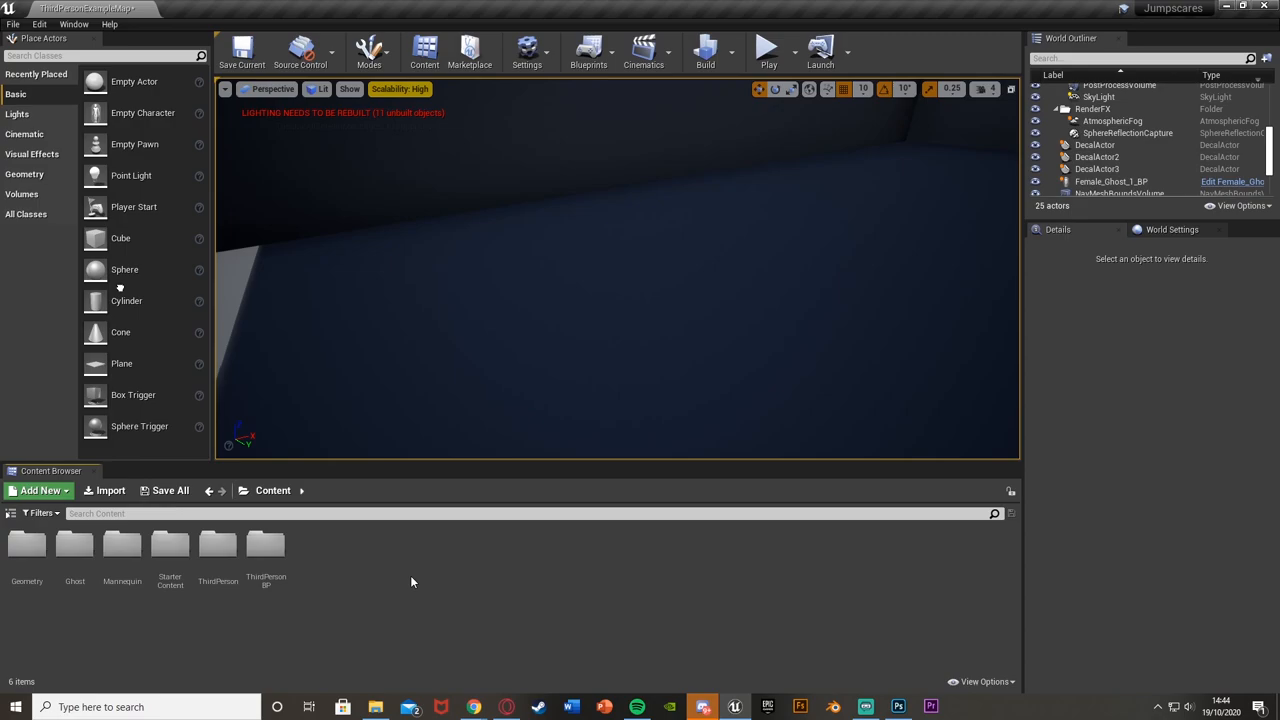
{"action": "mouse_move", "coordinate": [444, 238]}
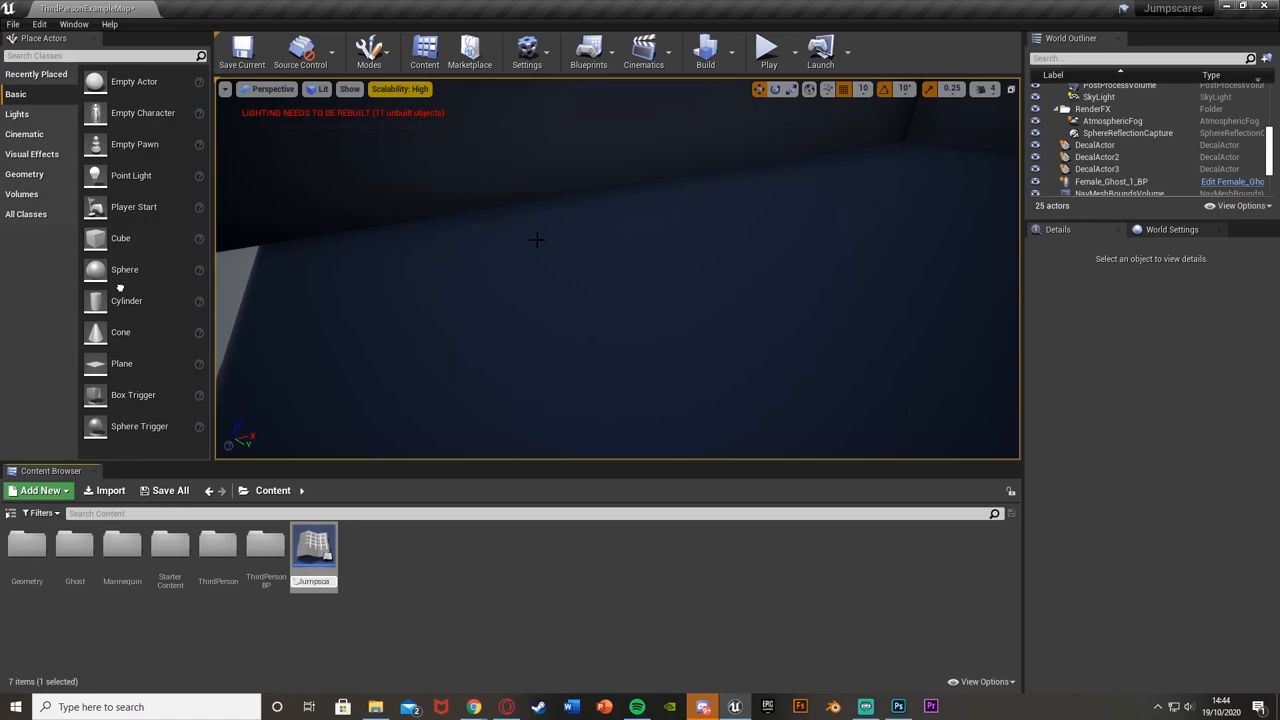
Step: Open the newly created Bookshelf_Jumpscare_BP blueprint in the Blueprint editor
{"action": "double_click", "coordinate": [314, 544]}
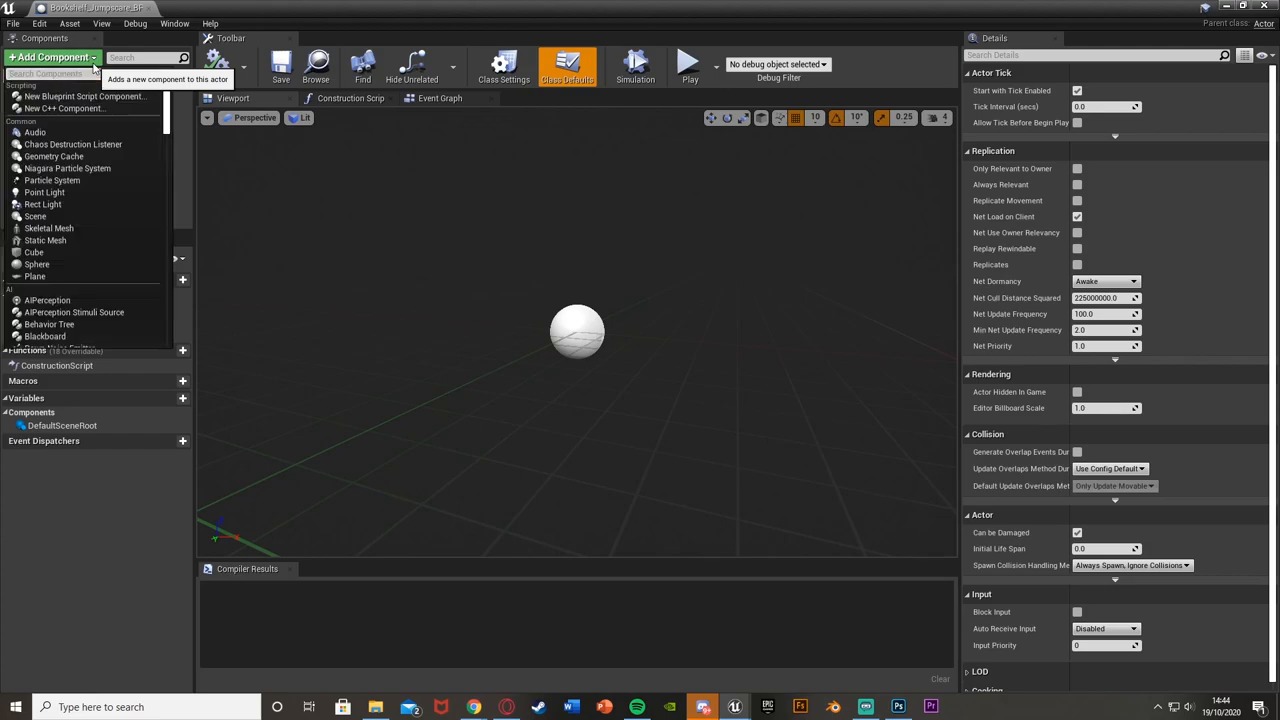
Step: Add a Static Mesh component using the Bookshelf1_1_Cube_002 bookshelf mesh
{"action": "type", "text": "stat"}
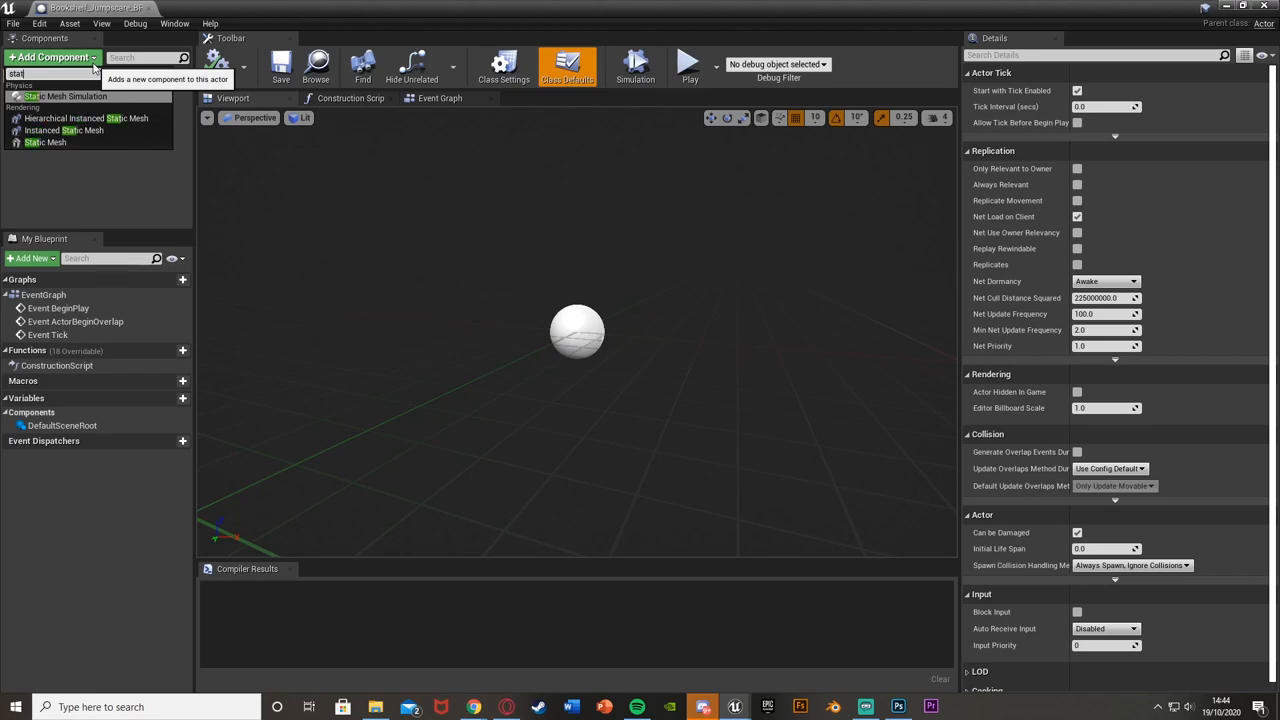
{"action": "left_click", "coordinate": [44, 142]}
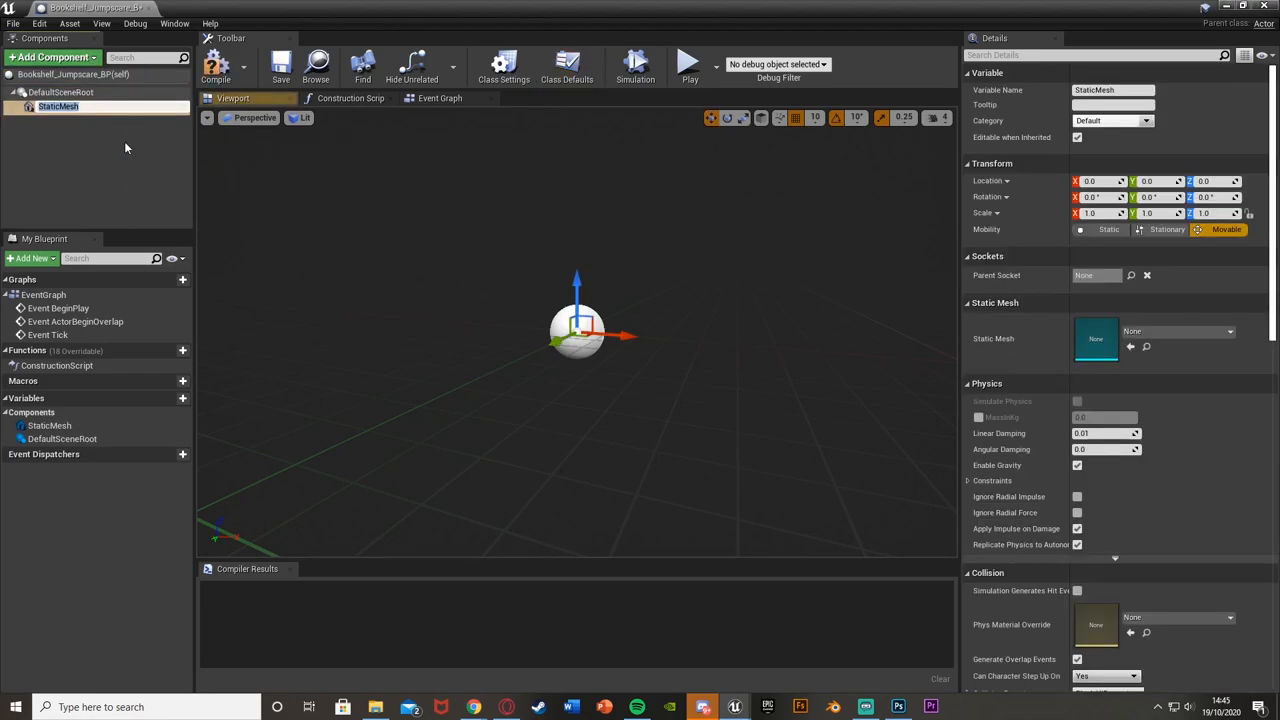
{"action": "left_click", "coordinate": [1228, 332]}
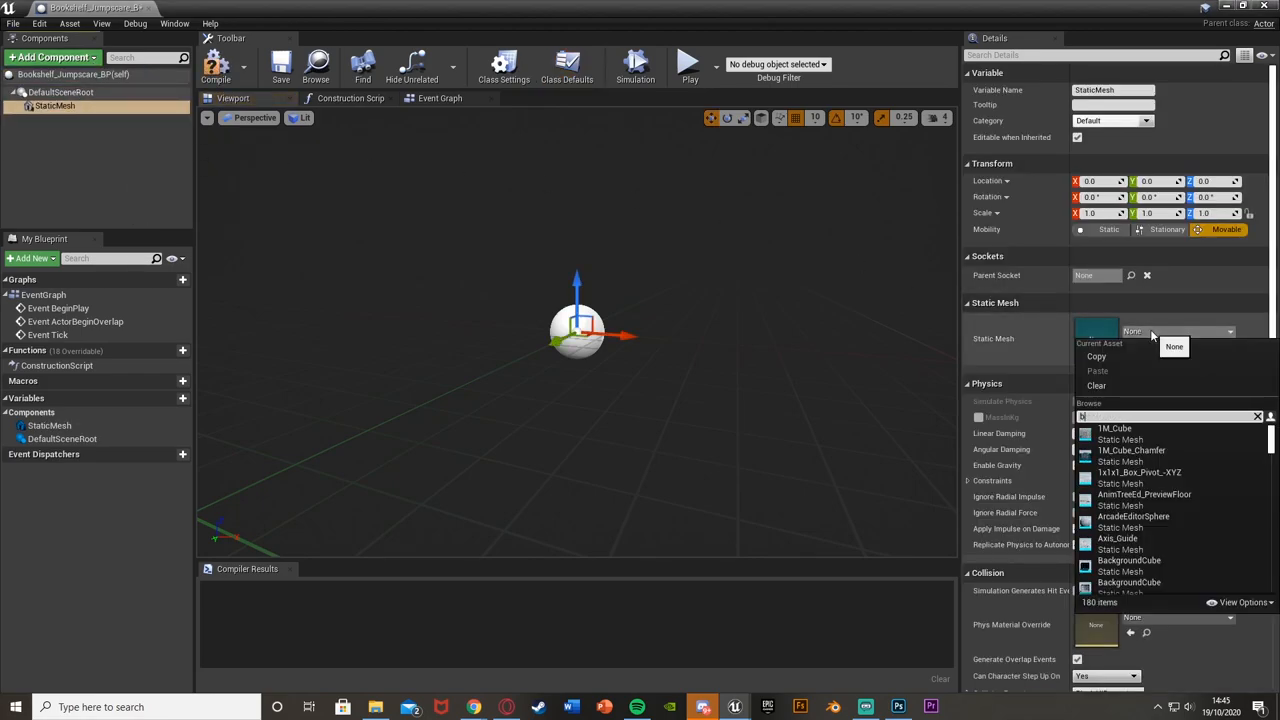
{"action": "type", "text": "books"}
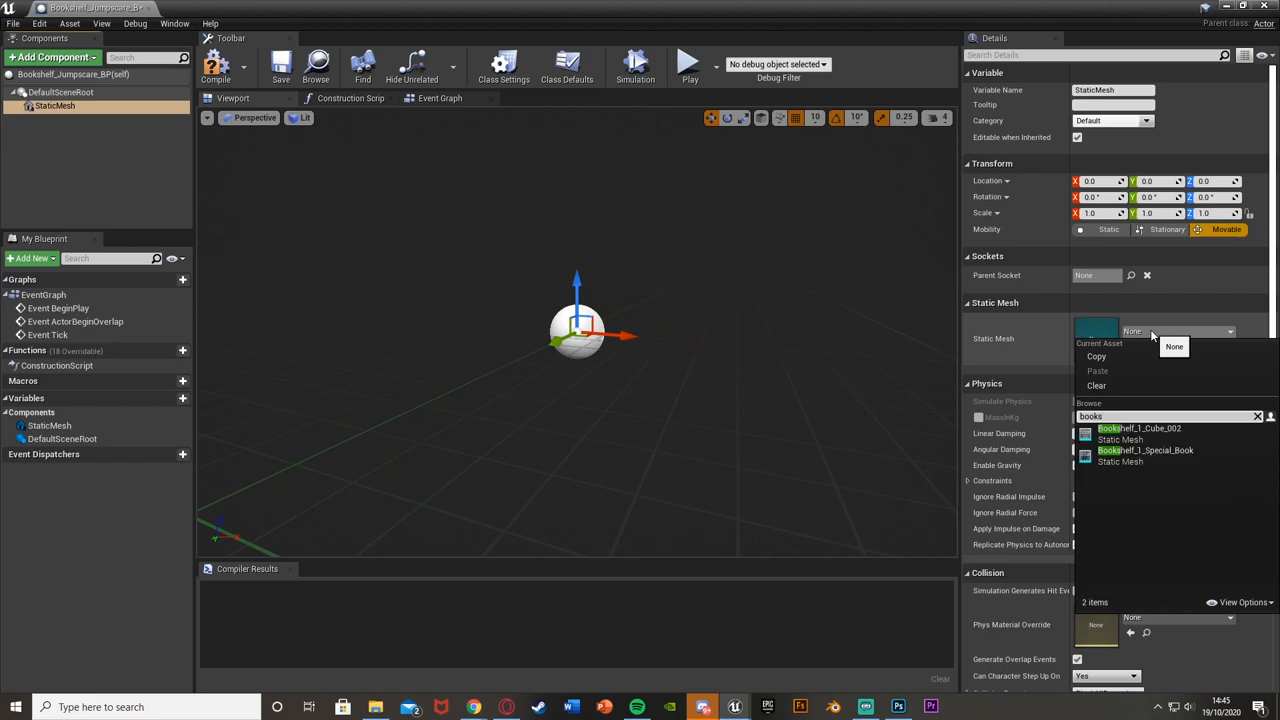
{"action": "left_click", "coordinate": [1138, 430]}
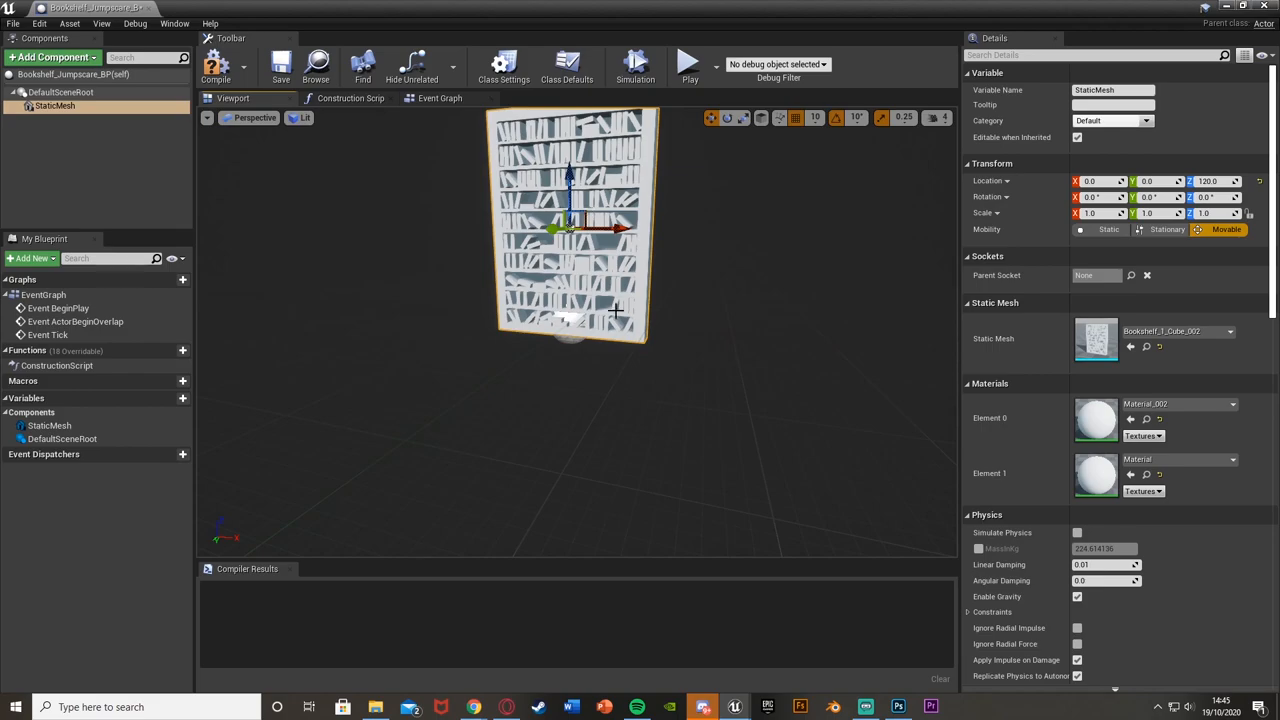
{"action": "mouse_move", "coordinate": [658, 308]}
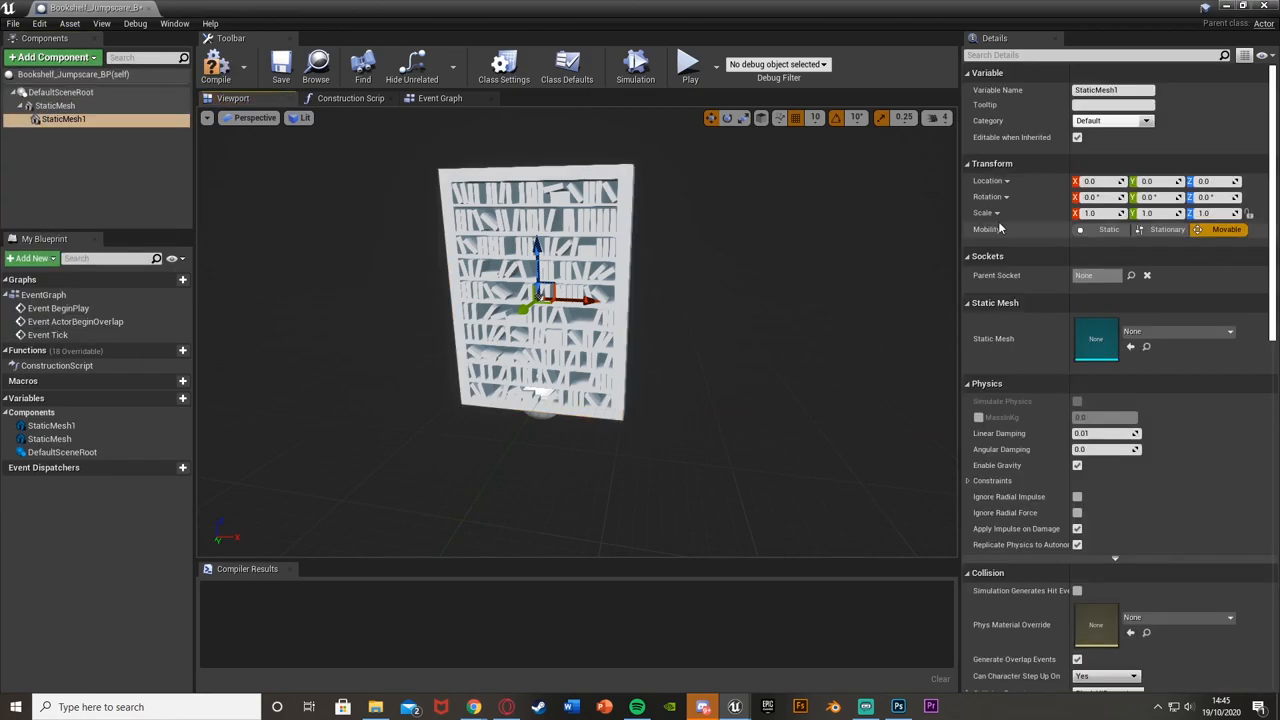
Step: Give the second component the Bookshelf_1_Special_Book mesh, compile, and rename the bookshelf component
{"action": "left_click", "coordinate": [1228, 332]}
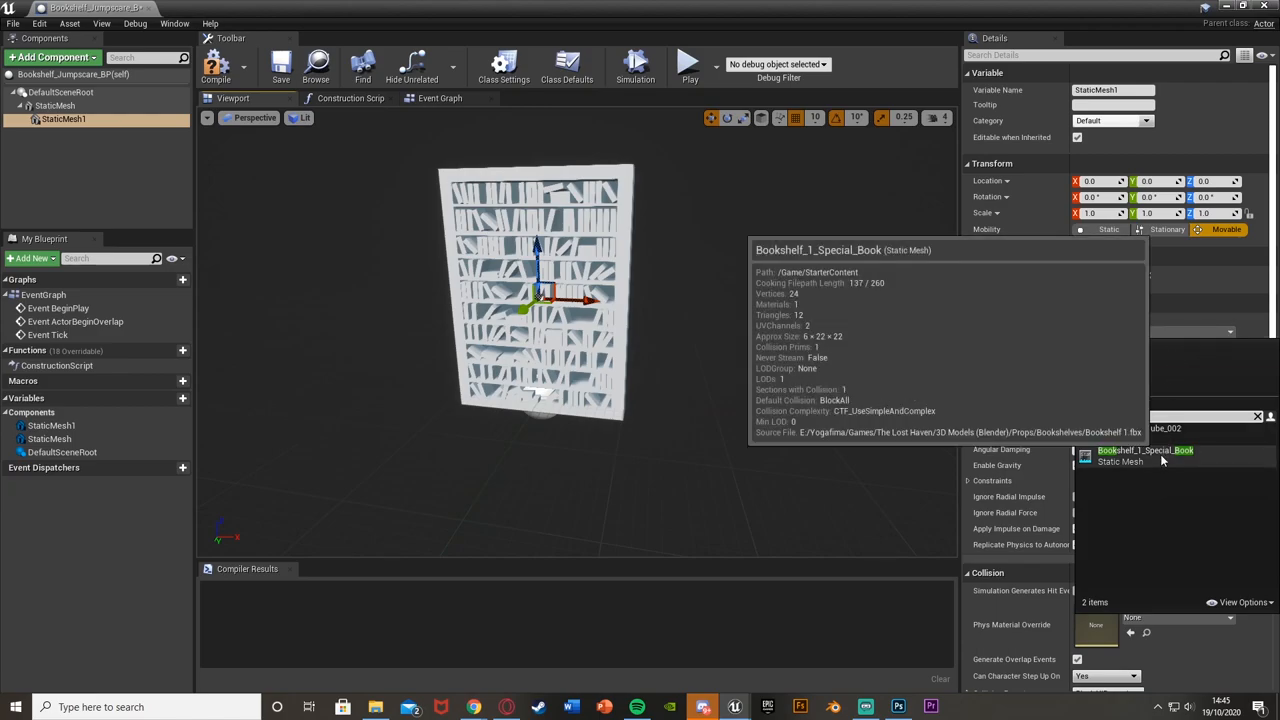
{"action": "left_click", "coordinate": [96, 150]}
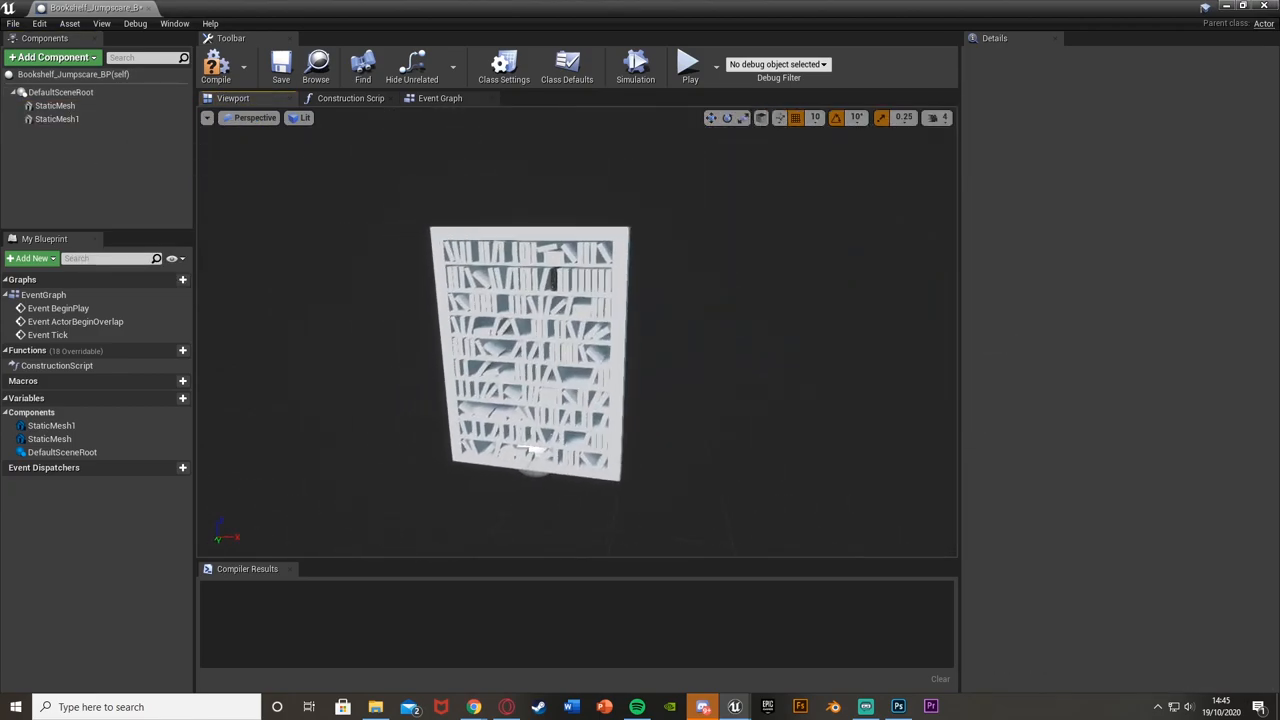
{"action": "left_click", "coordinate": [216, 64]}
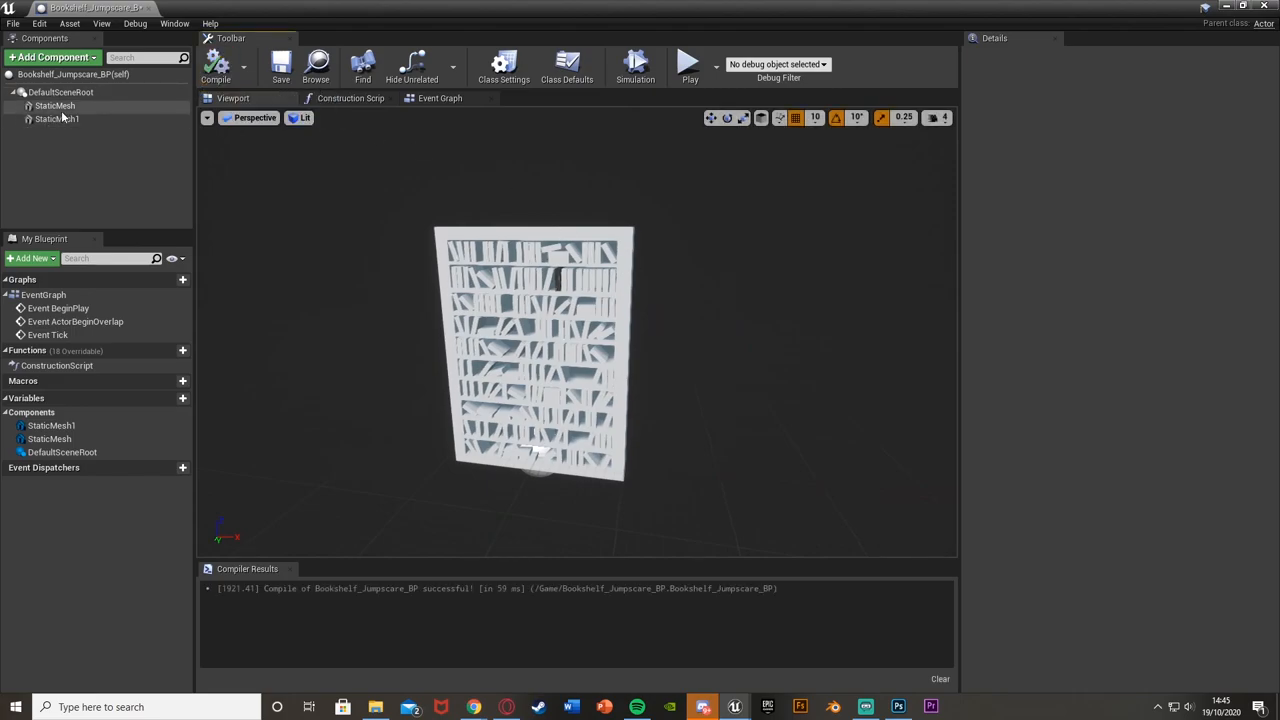
{"action": "left_click", "coordinate": [56, 104]}
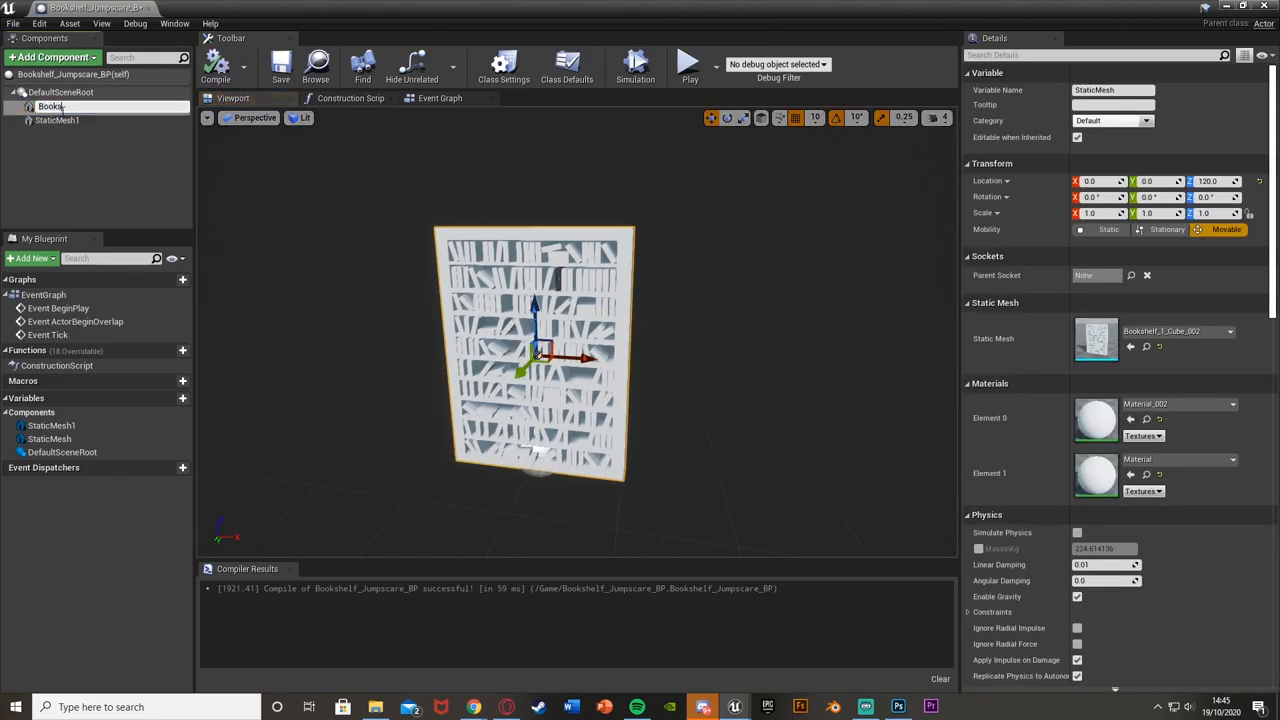
{"action": "left_click", "coordinate": [56, 120]}
{"action": "type", "text": "bo"}
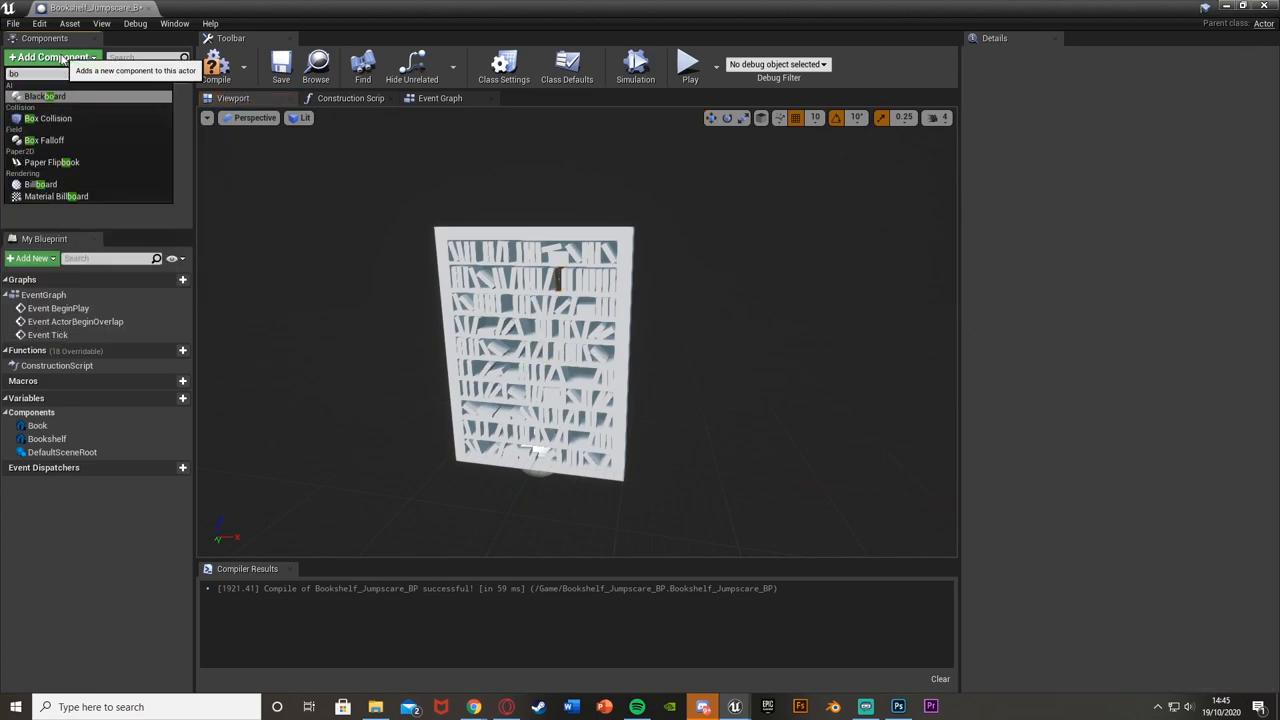
Step: Add a Box Collision trigger component placed and scaled in front of the bookshelf
{"action": "left_click", "coordinate": [48, 118]}
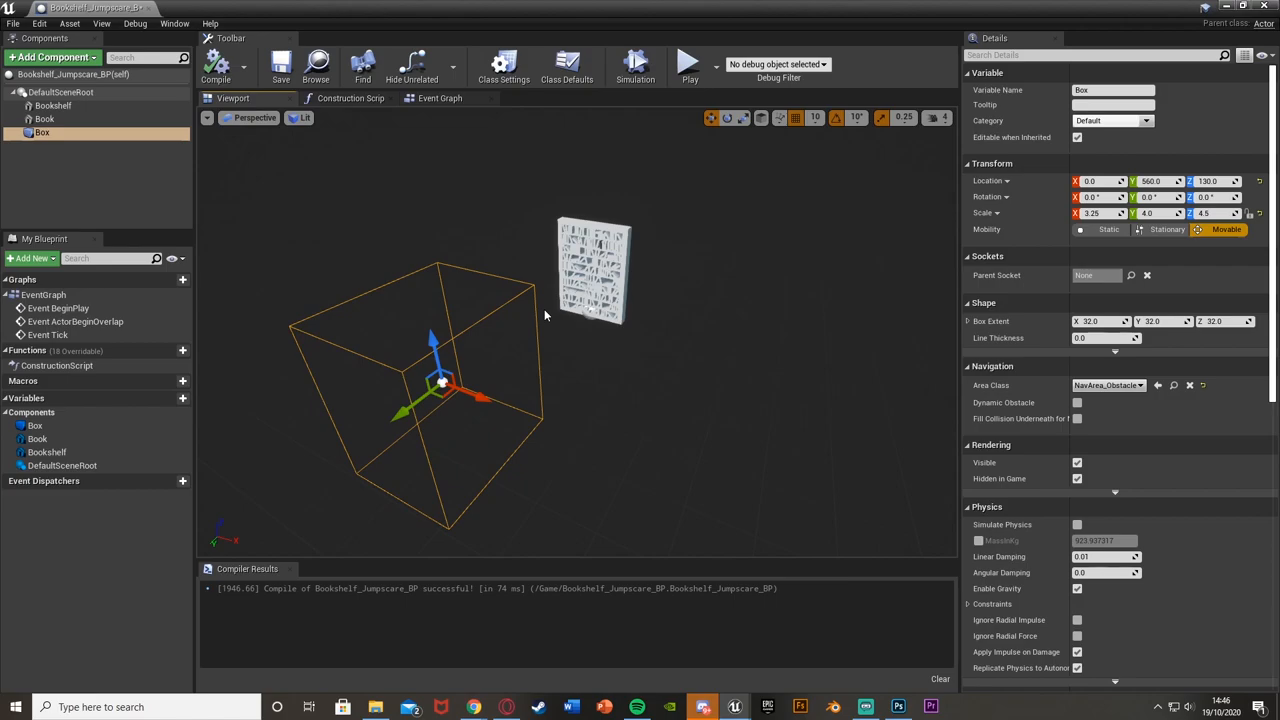
{"action": "mouse_move", "coordinate": [440, 98]}
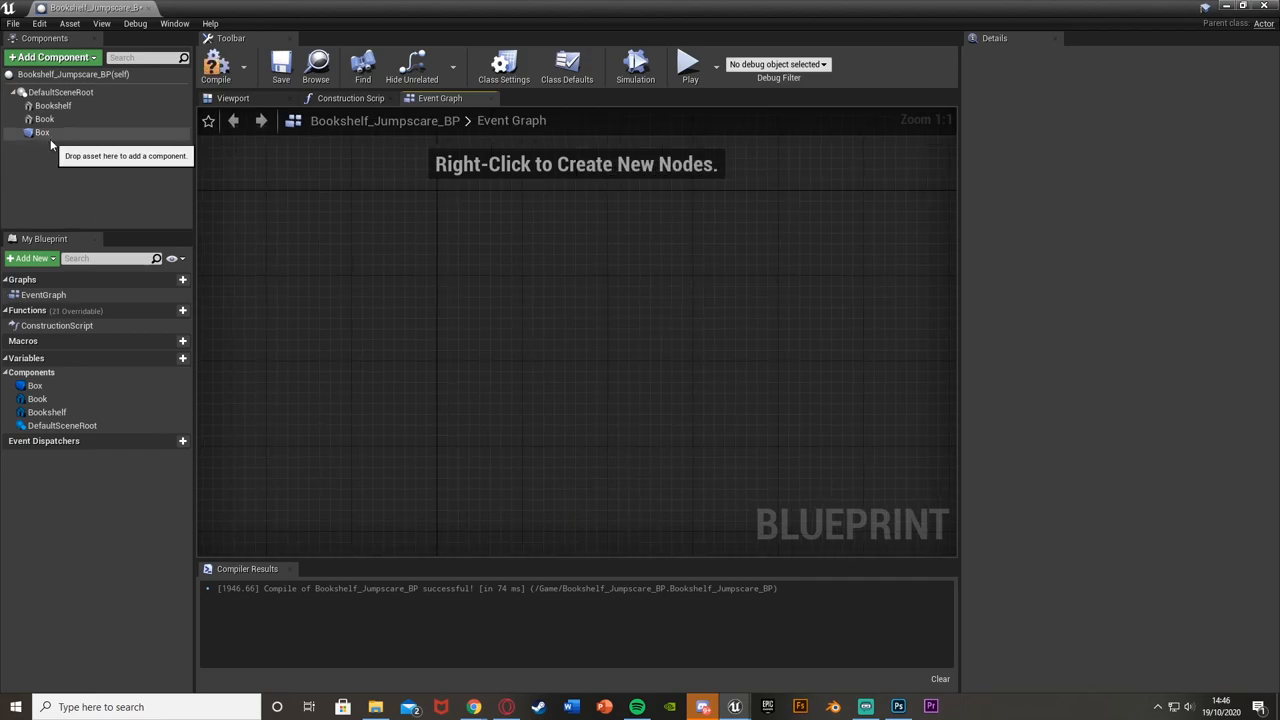
Step: Add a Box begin-overlap event and wire a Book reference into the Set Simulate Physics node
{"action": "right_click", "coordinate": [42, 132]}
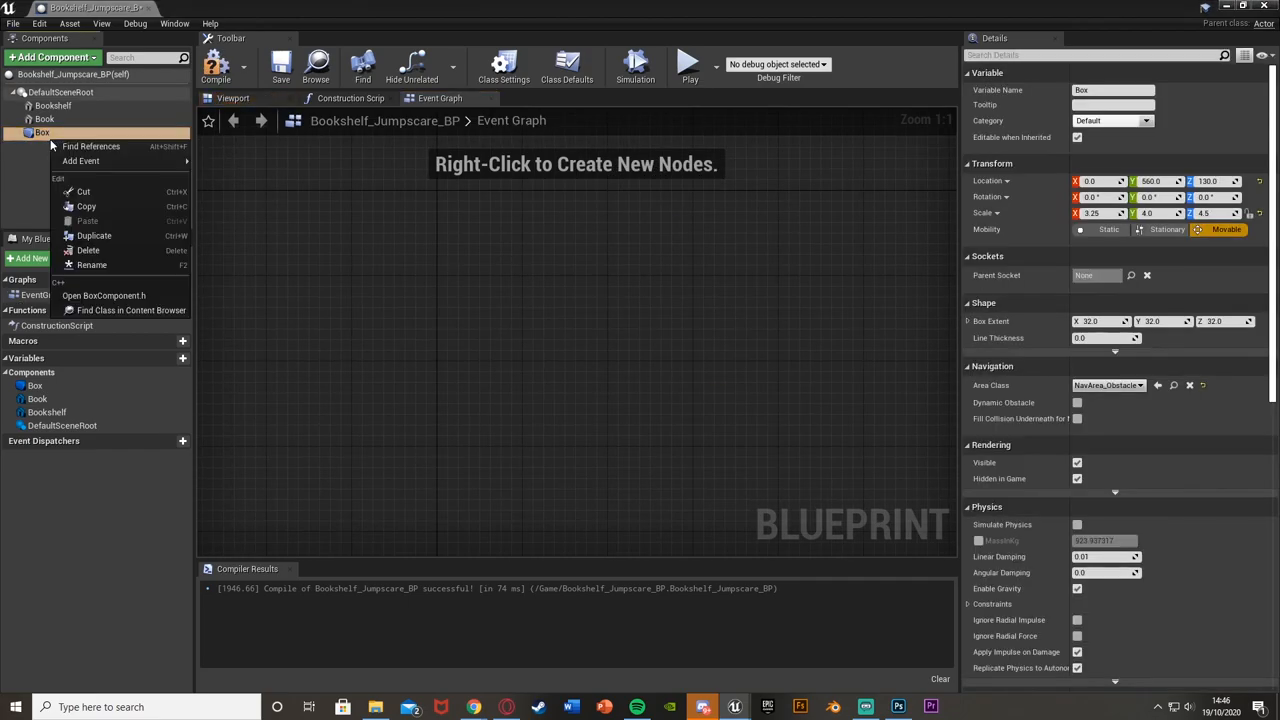
{"action": "left_click", "coordinate": [80, 160]}
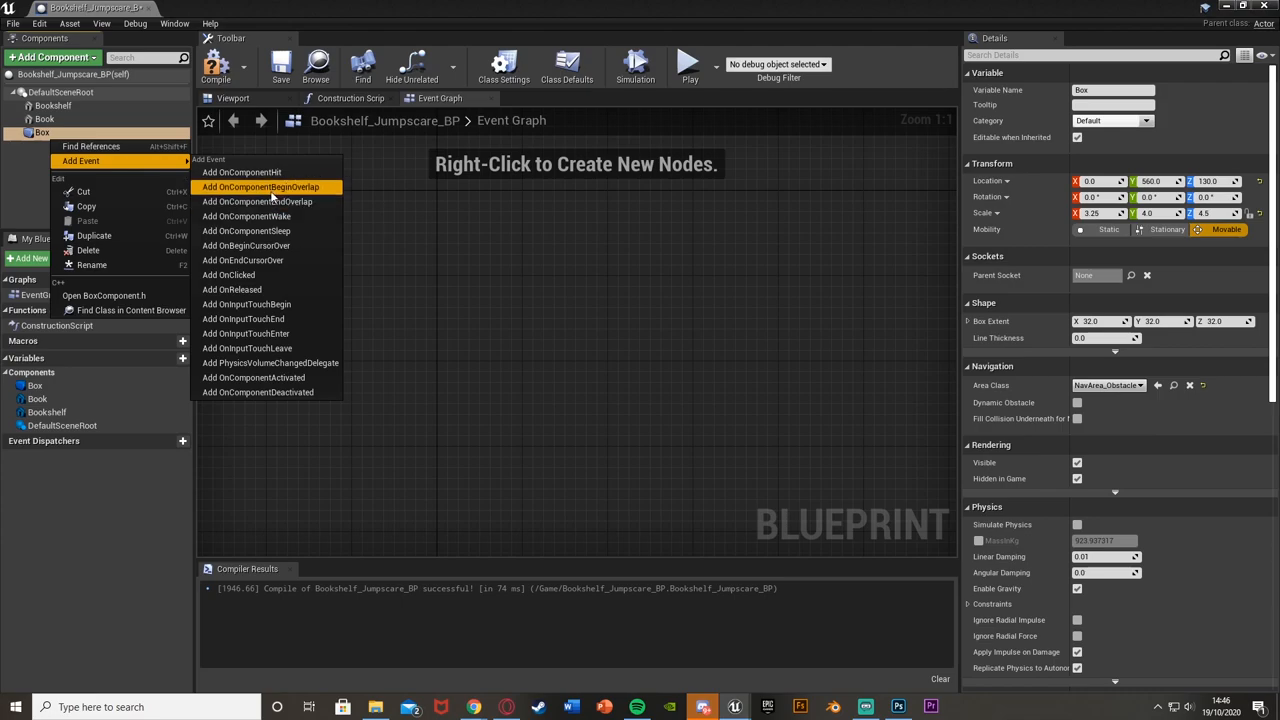
{"action": "left_click", "coordinate": [260, 188]}
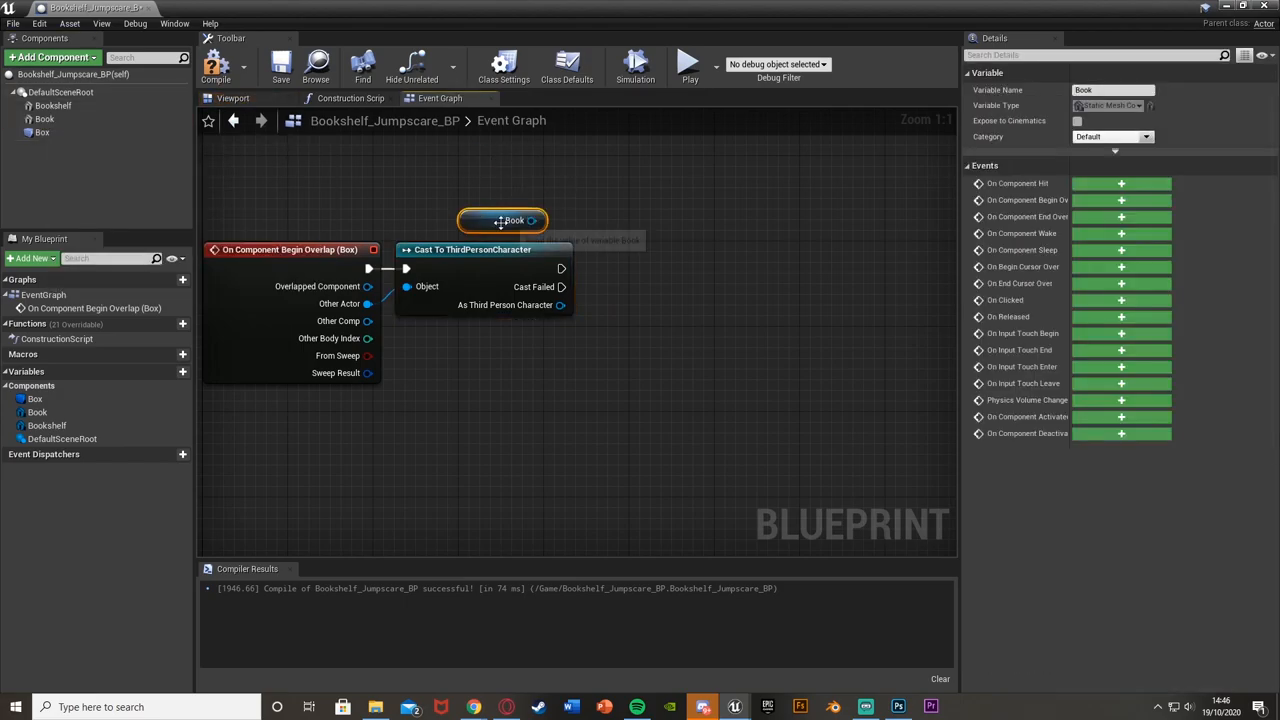
{"action": "left_click_drag", "start_coordinate": [532, 220], "coordinate": [616, 224]}
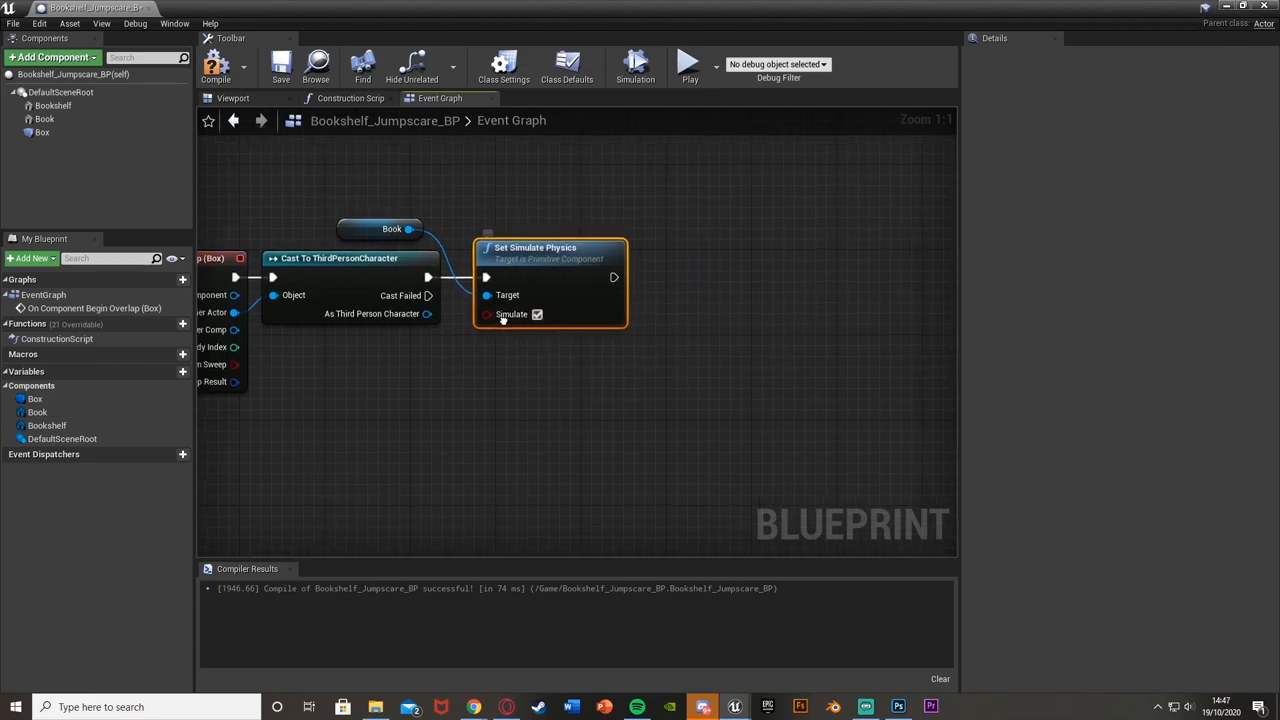
{"action": "left_click_drag", "start_coordinate": [614, 276], "coordinate": [644, 252]}
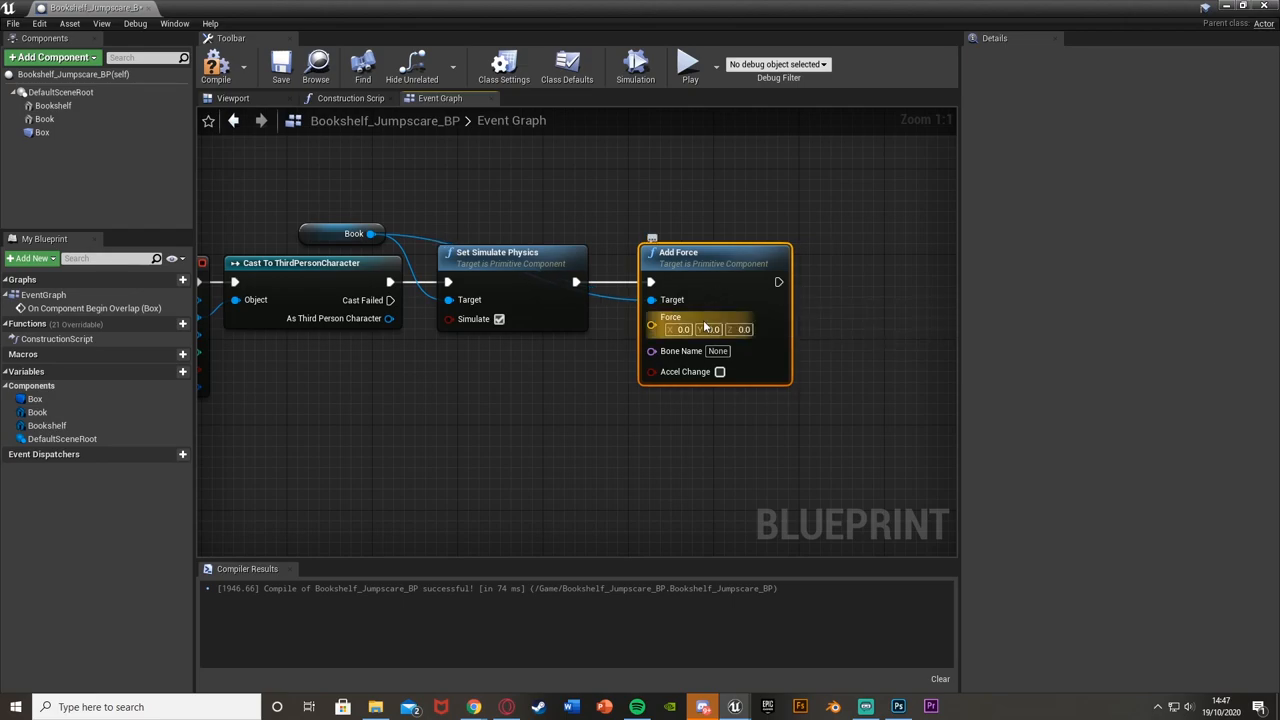
Step: Check the Book component in the 3D preview and return to the event graph
{"action": "left_click", "coordinate": [232, 98]}
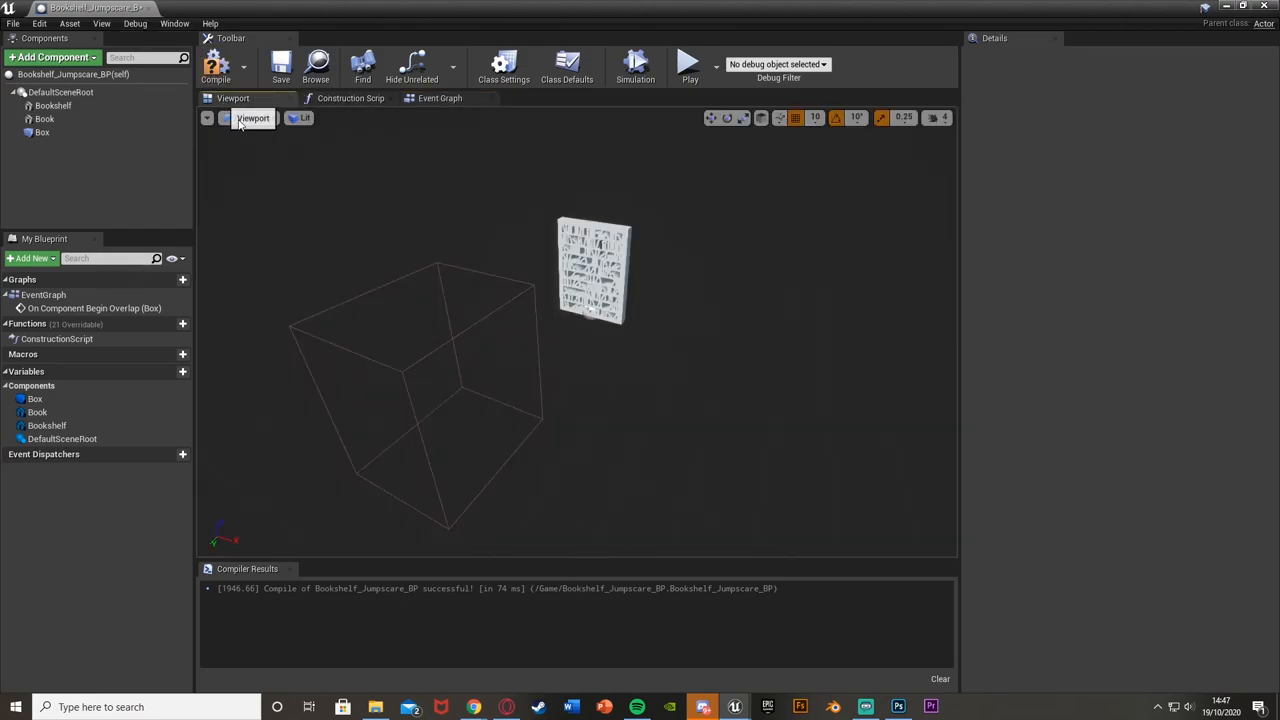
{"action": "left_click", "coordinate": [44, 120]}
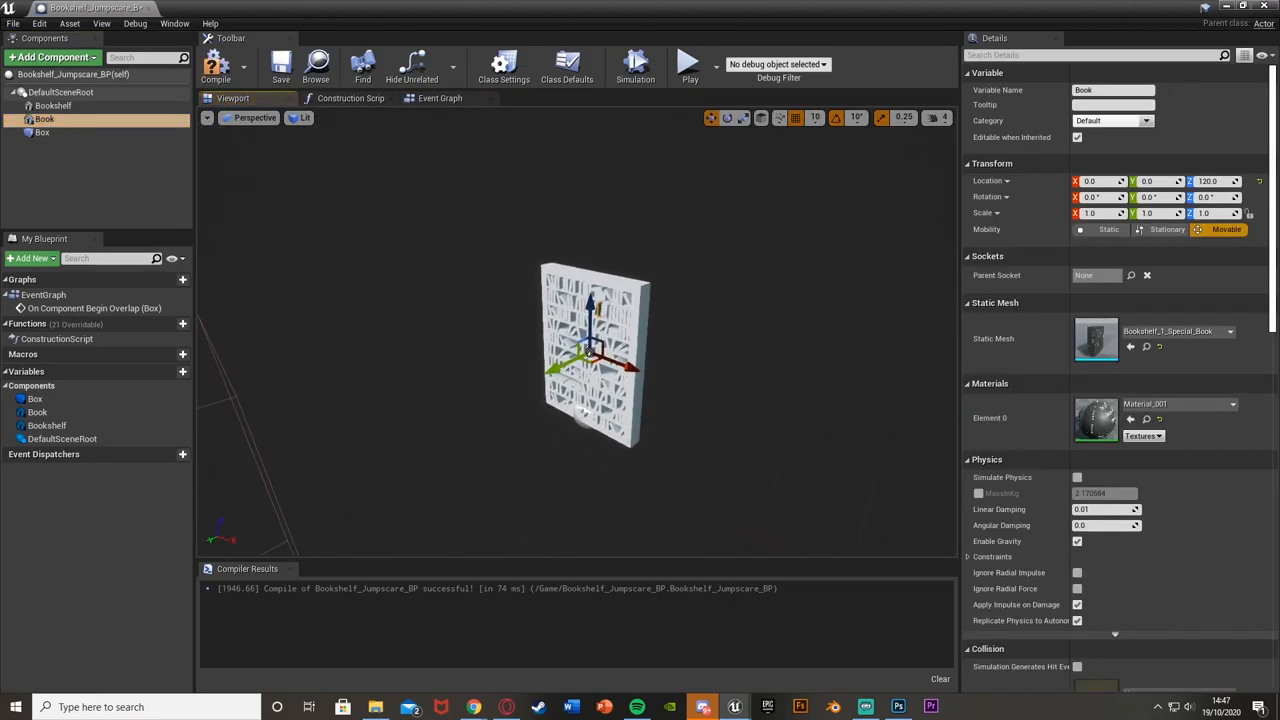
{"action": "left_click_drag", "start_coordinate": [596, 350], "coordinate": [430, 288]}
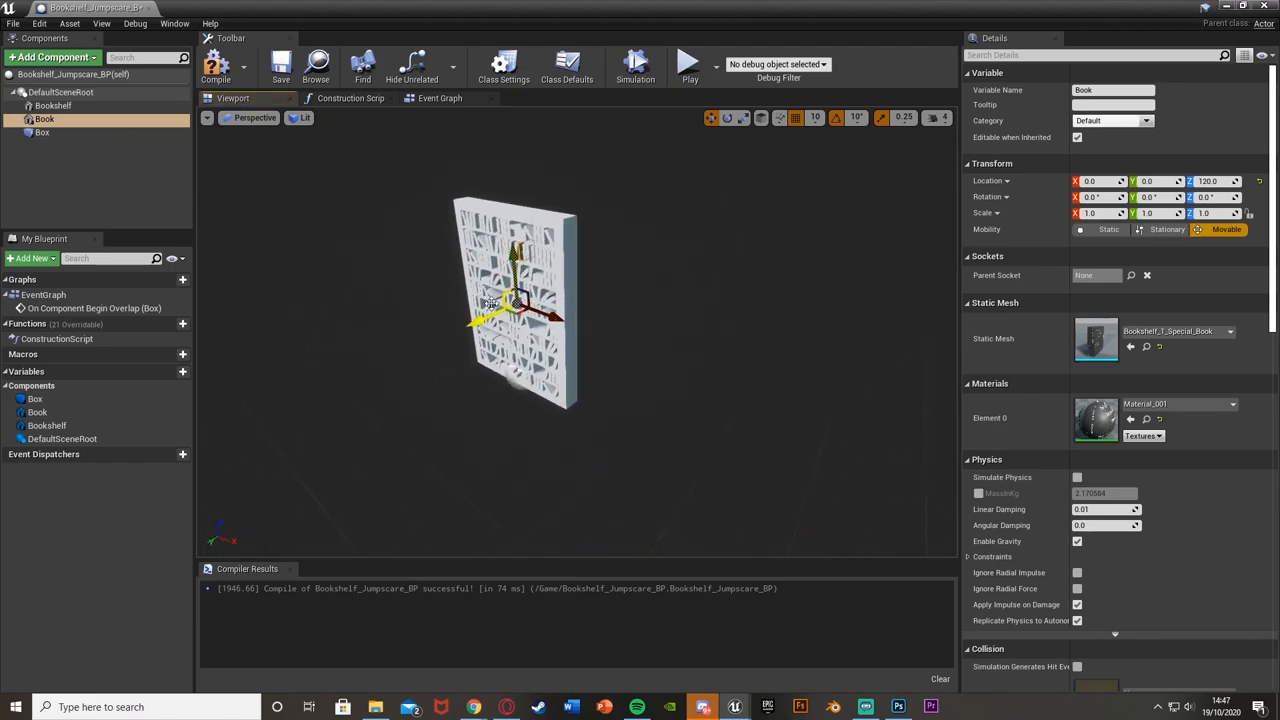
{"action": "left_click", "coordinate": [440, 98]}
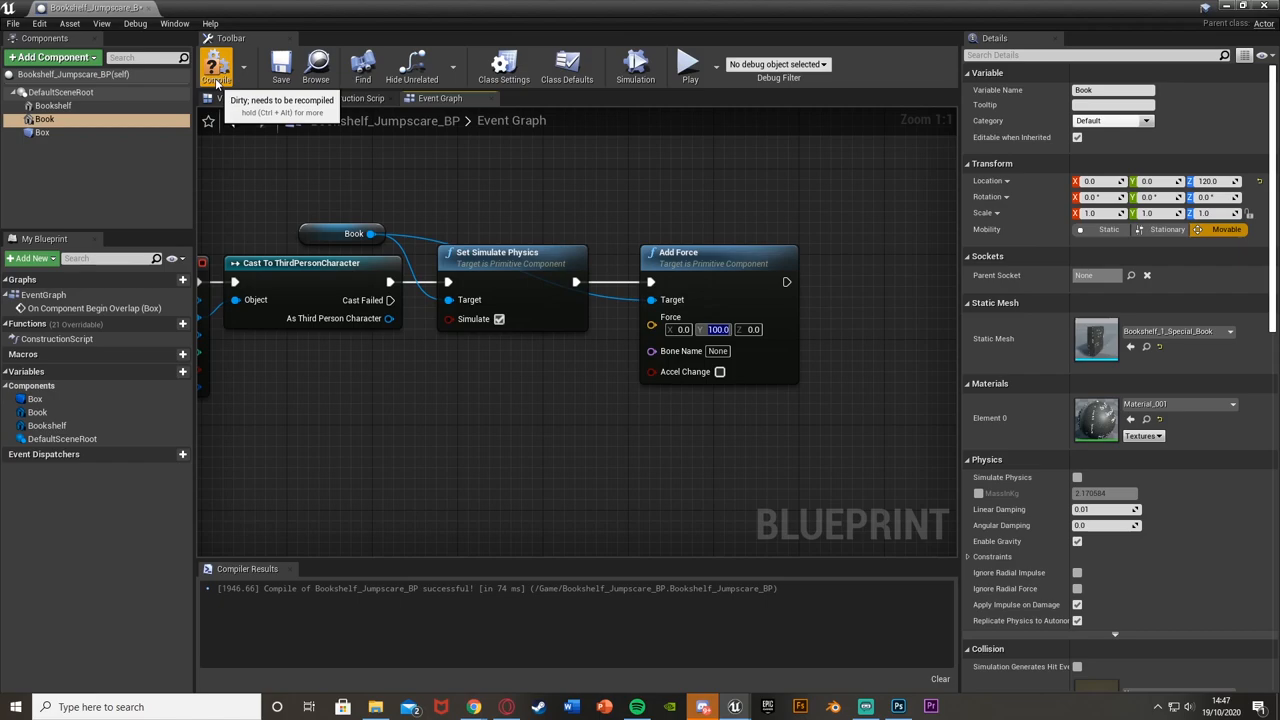
Step: Set the Add Force Y value to 100 and compile the blueprint
{"action": "left_click", "coordinate": [216, 64]}
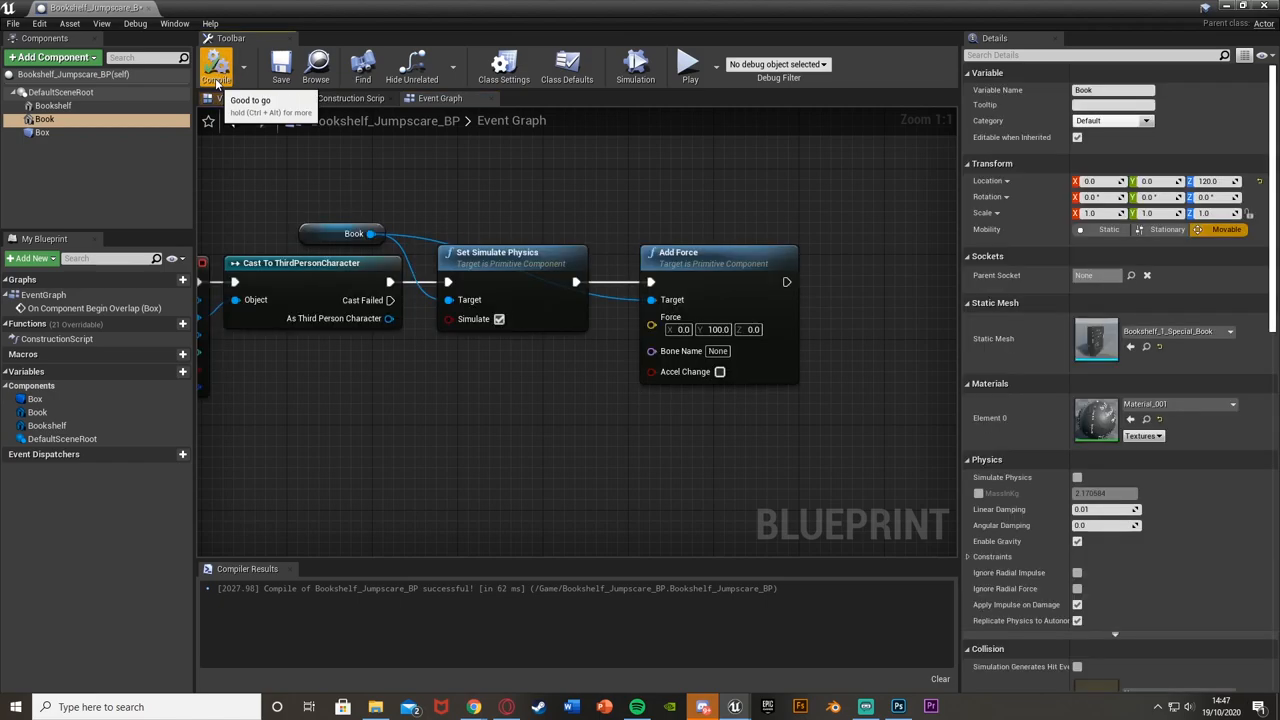
{"action": "scroll", "scroll_direction": "down", "scroll_amount": 3}
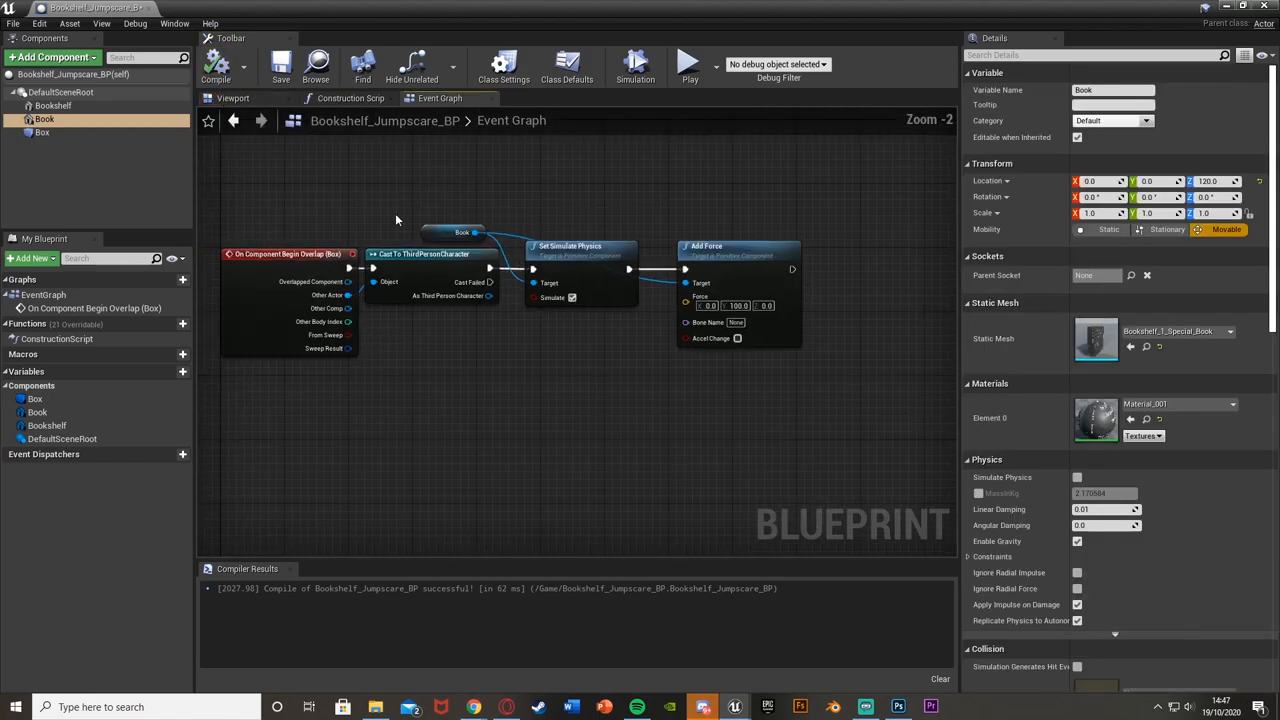
{"action": "left_click", "coordinate": [216, 68]}
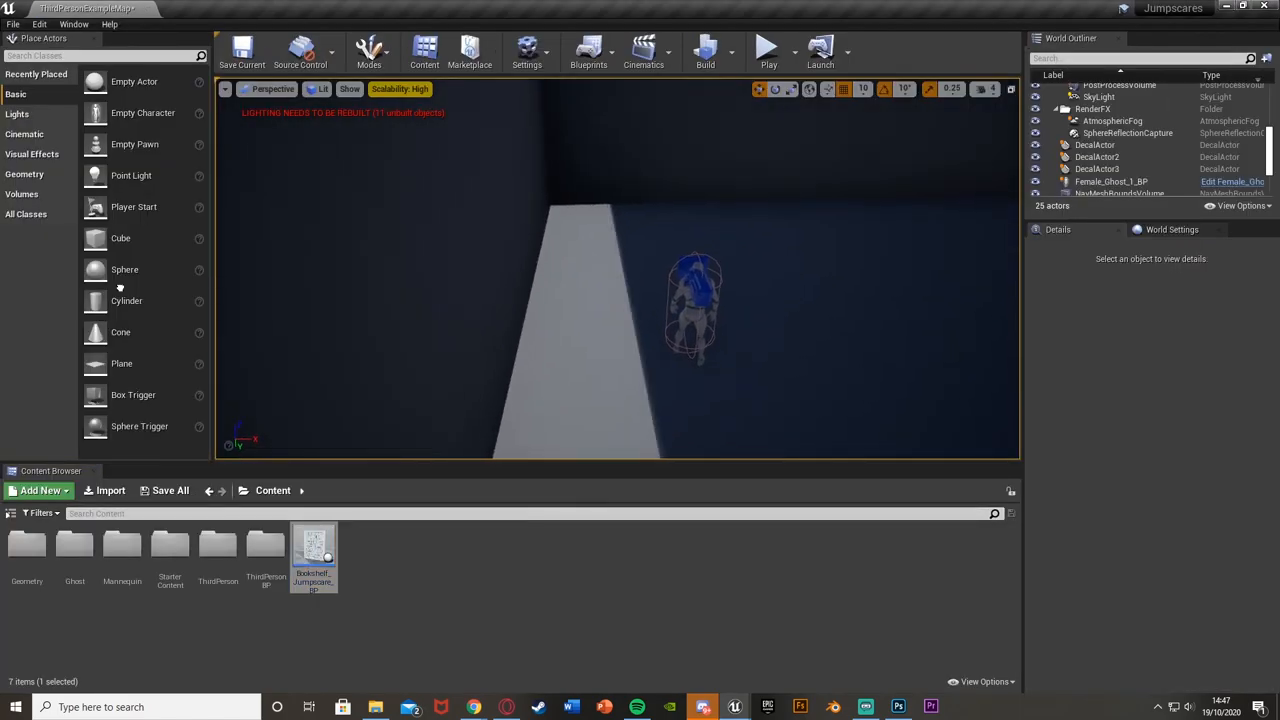
Step: Place a Bookshelf_Jumpscare_BP actor along the corridor and deselect it
{"action": "left_click_drag", "start_coordinate": [314, 550], "coordinate": [560, 240]}
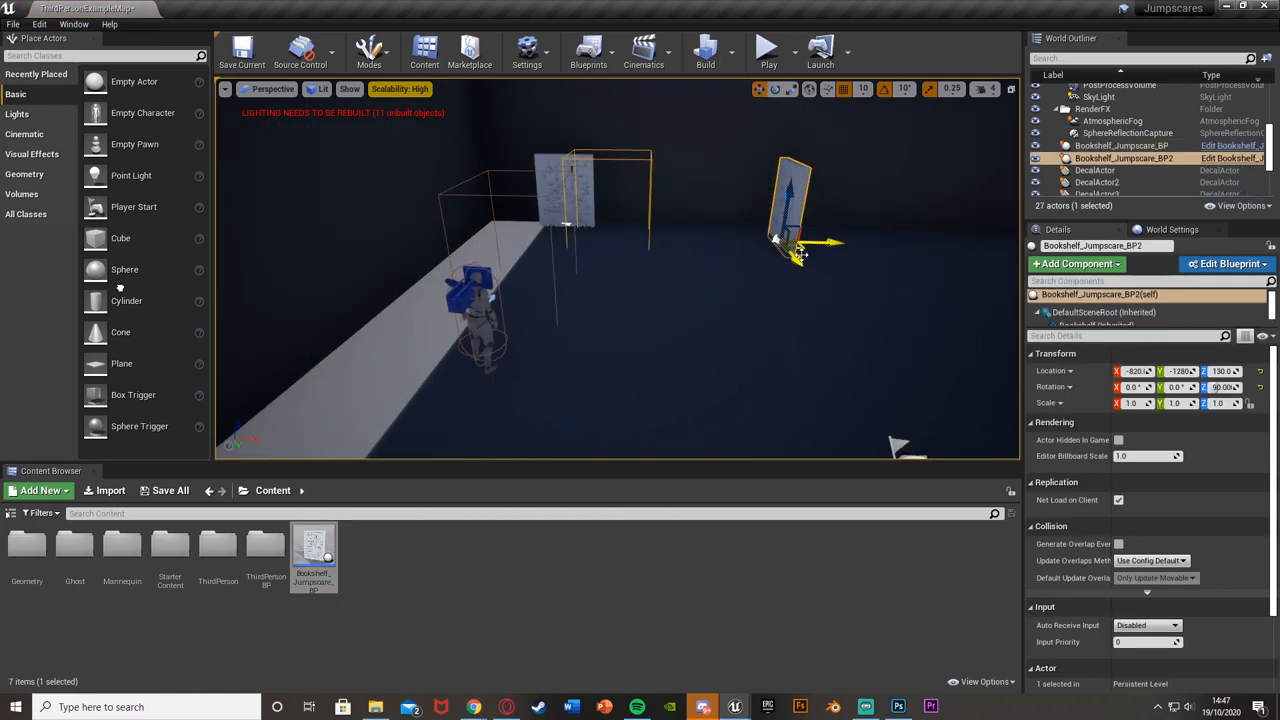
{"action": "left_click", "coordinate": [768, 48]}
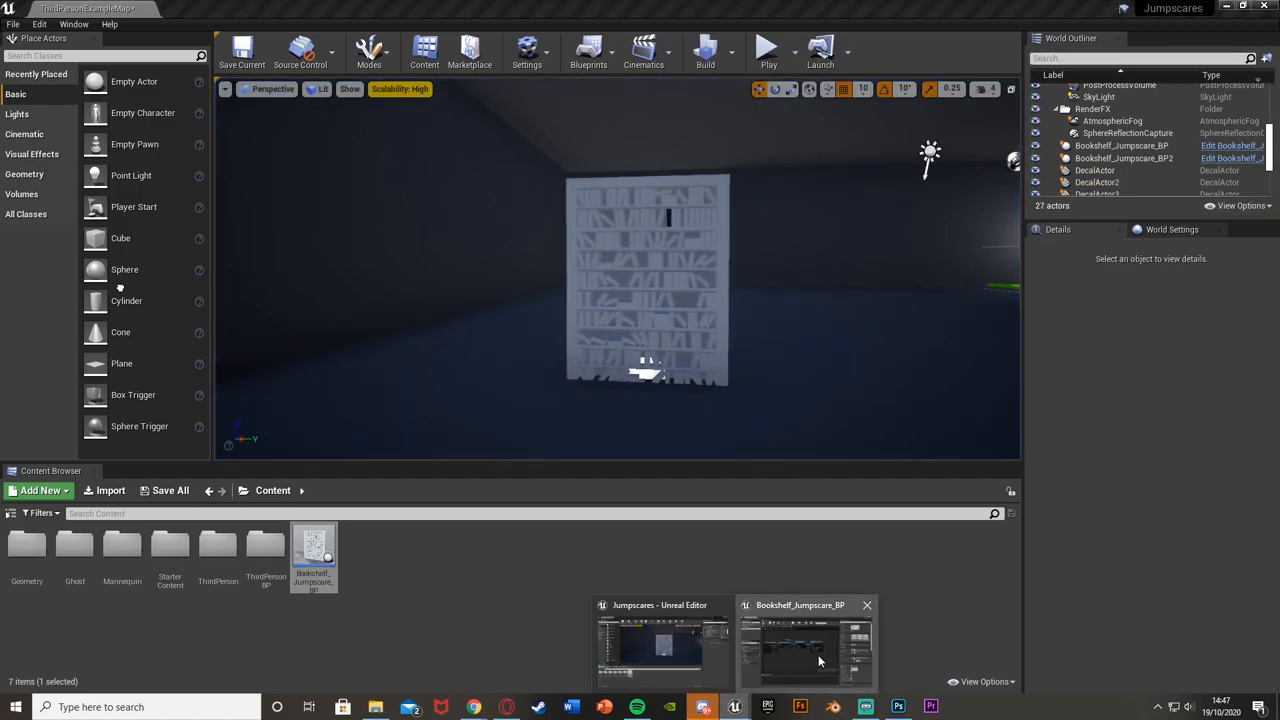
Step: Raise the Add Force Y value to 500.0 and play-test the book being knocked off
{"action": "left_click", "coordinate": [804, 650]}
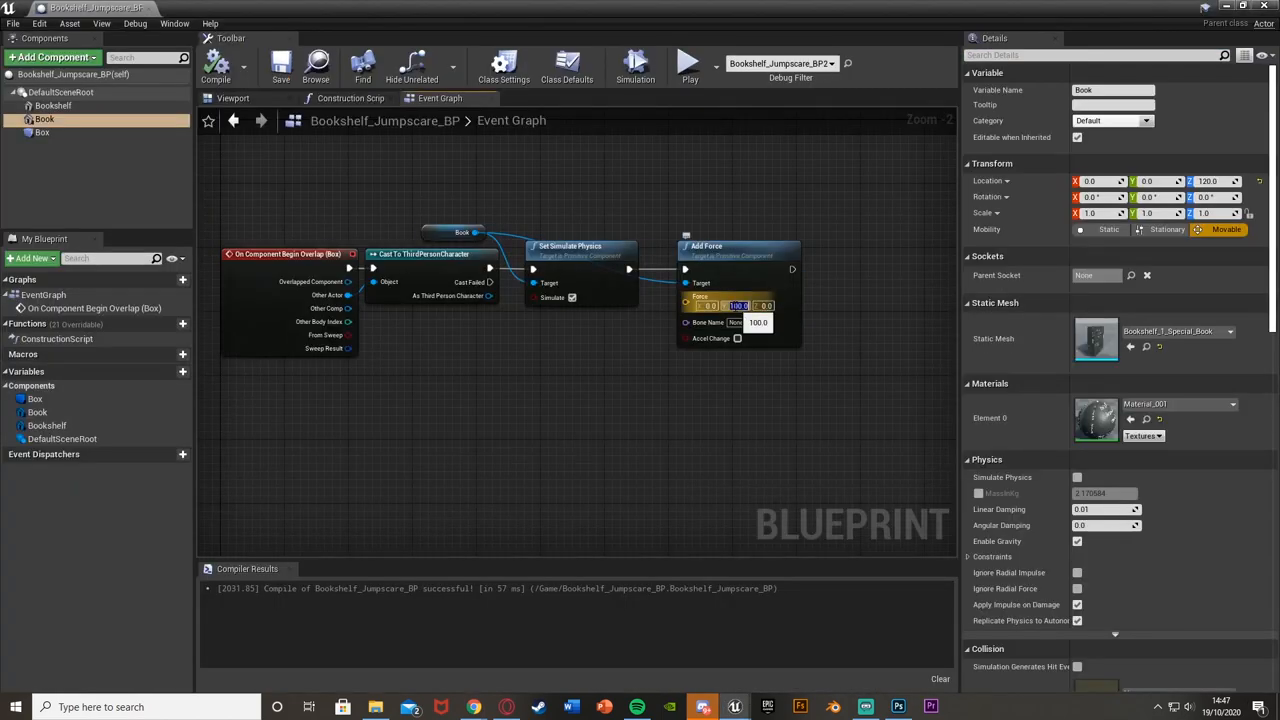
{"action": "type", "text": "500.0"}
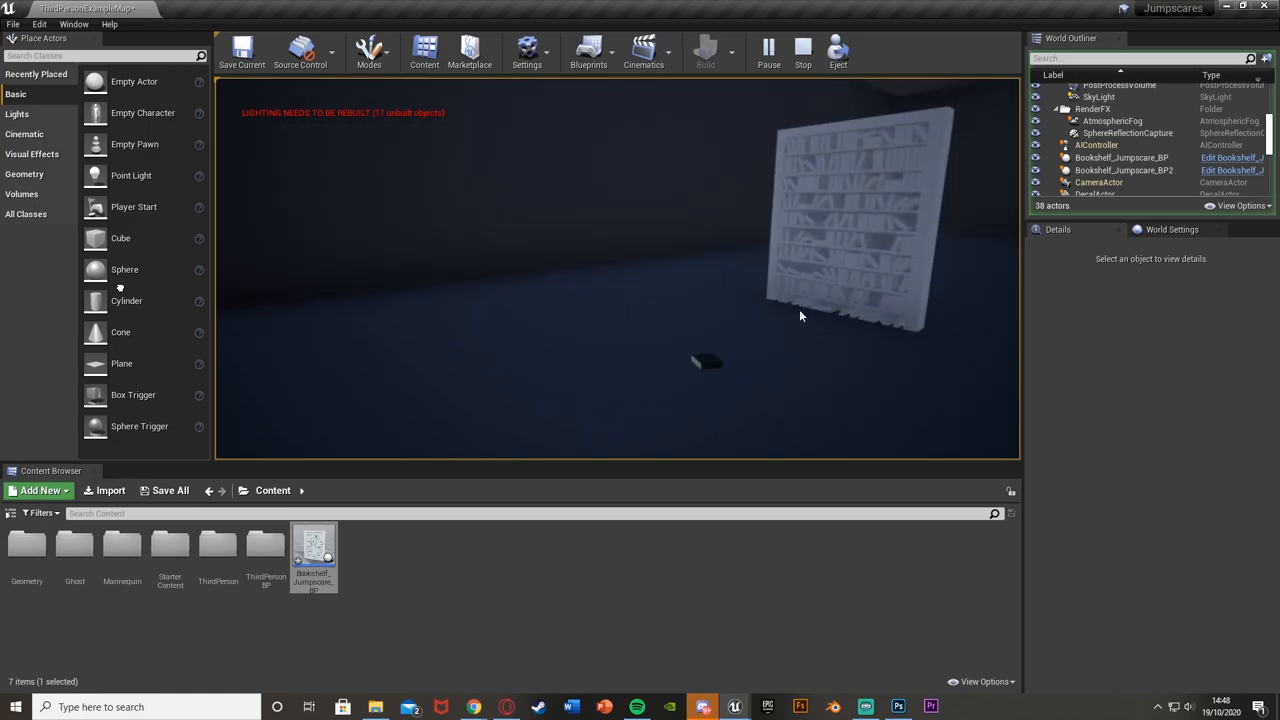
{"action": "double_click", "coordinate": [314, 550]}
{"action": "type", "text": "get actor"}
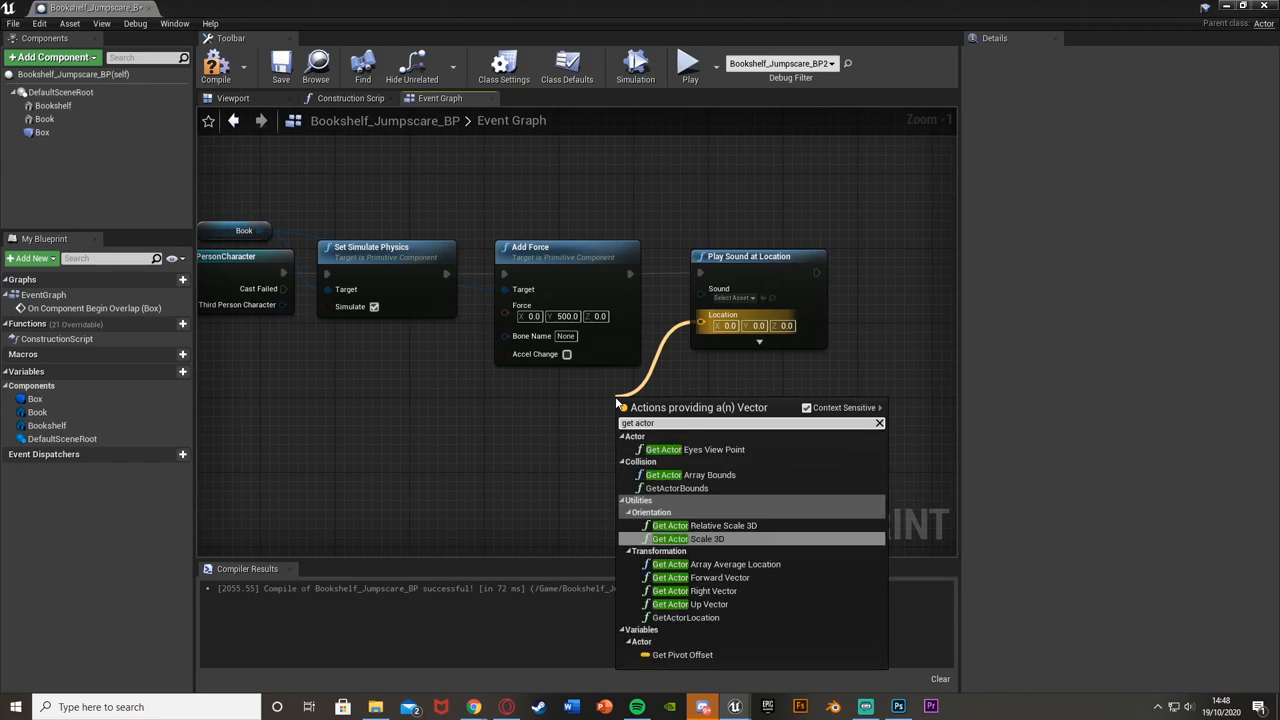
Step: Feed GetActorLocation into Play Sound at Location and assign the jumpscare sound asset
{"action": "left_click", "coordinate": [684, 616]}
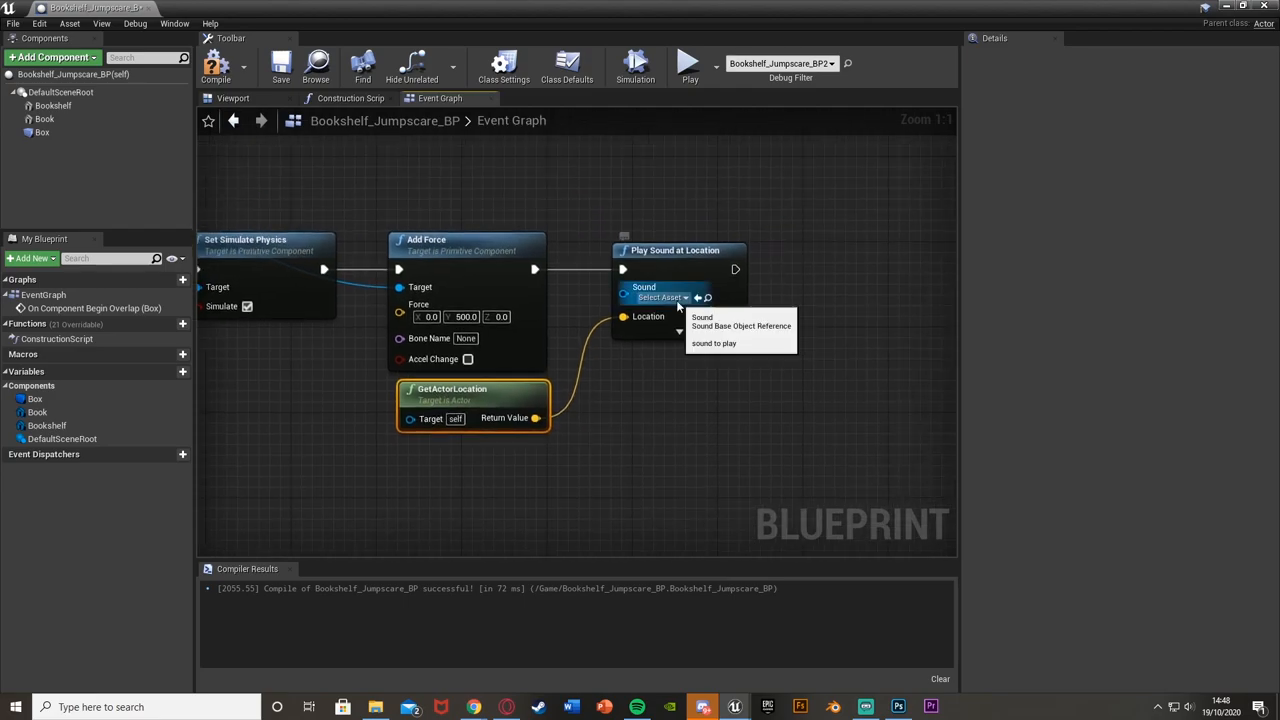
{"action": "left_click", "coordinate": [662, 296]}
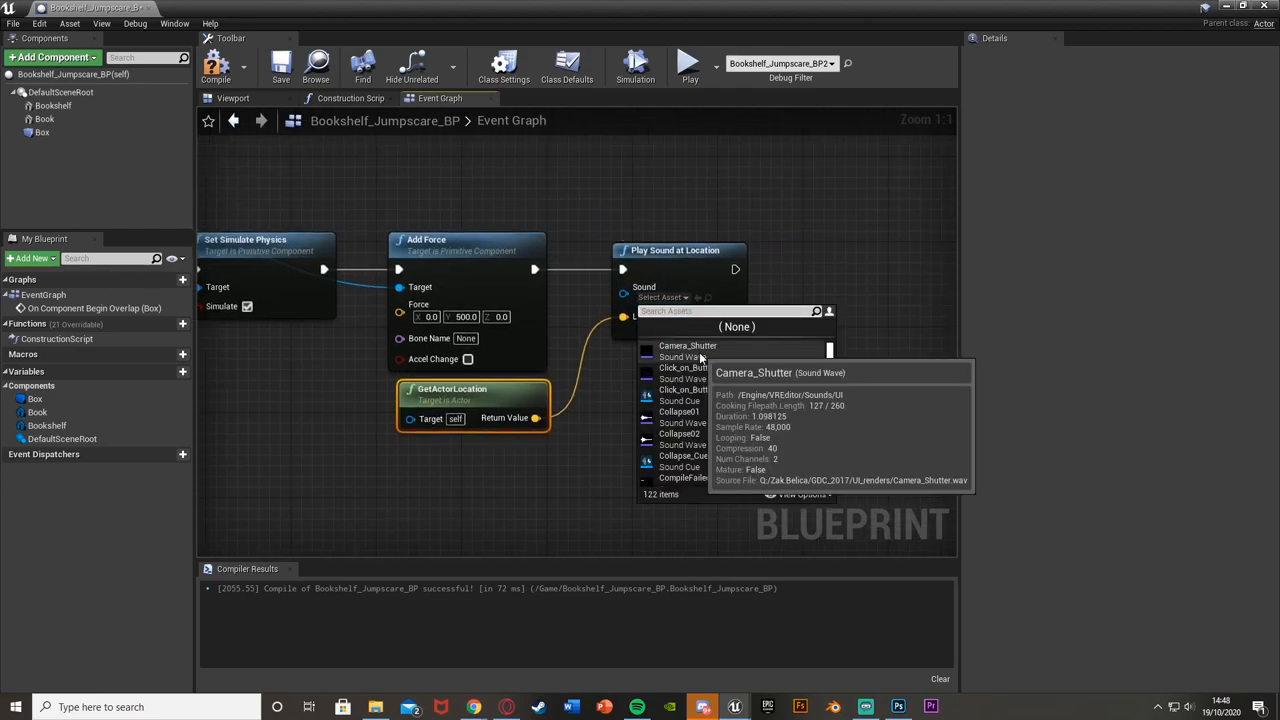
{"action": "type", "text": "ju"}
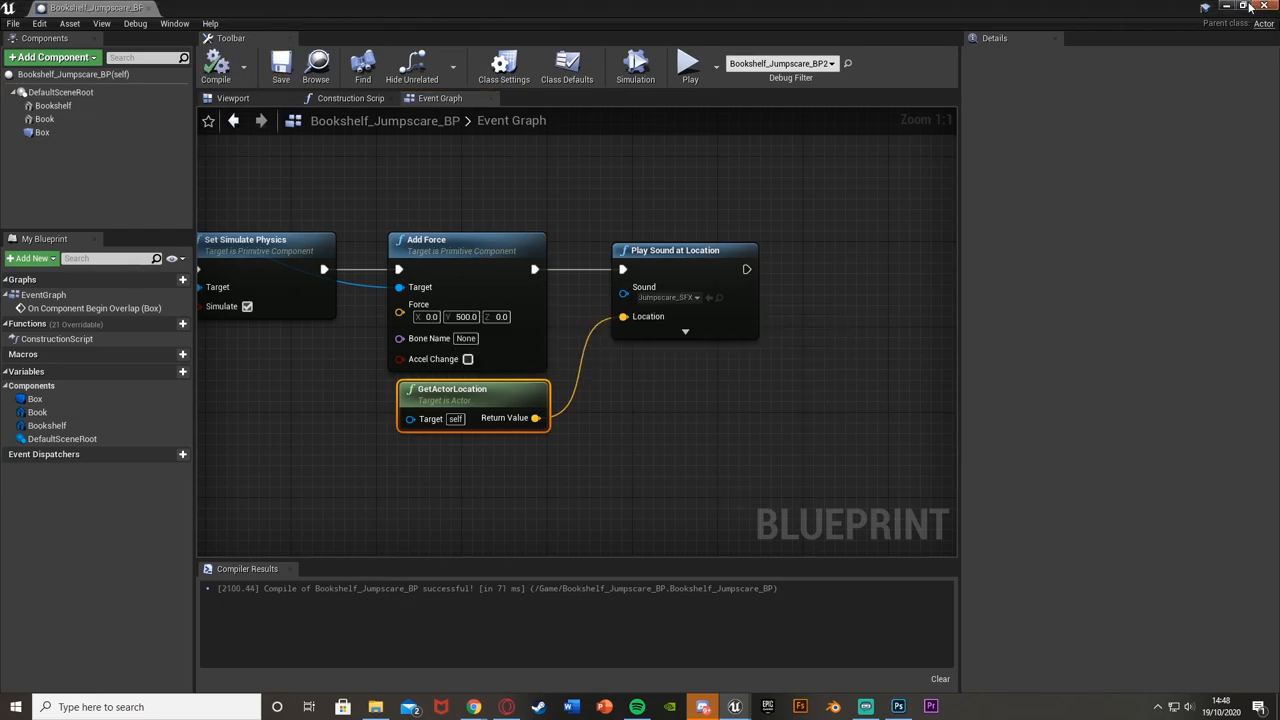
{"action": "mouse_move", "coordinate": [1022, 44]}
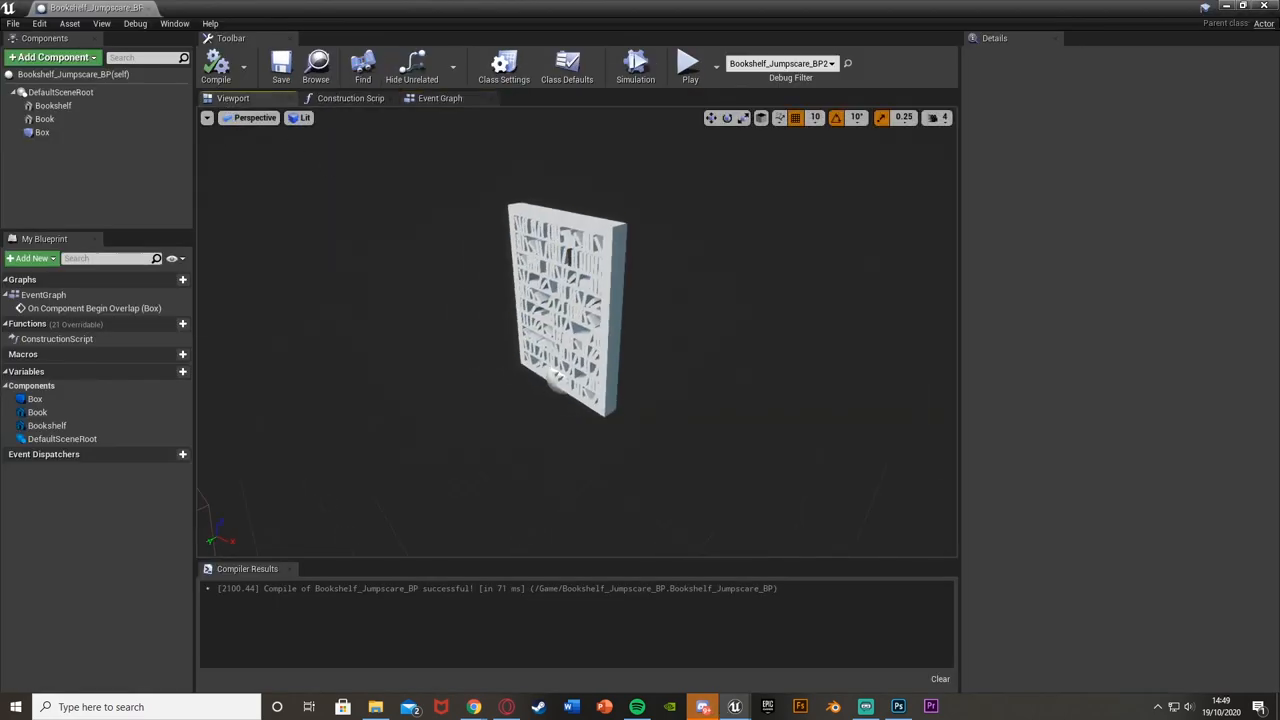
Step: Select the Box trigger component and adjust it in the viewport
{"action": "left_click", "coordinate": [42, 132]}
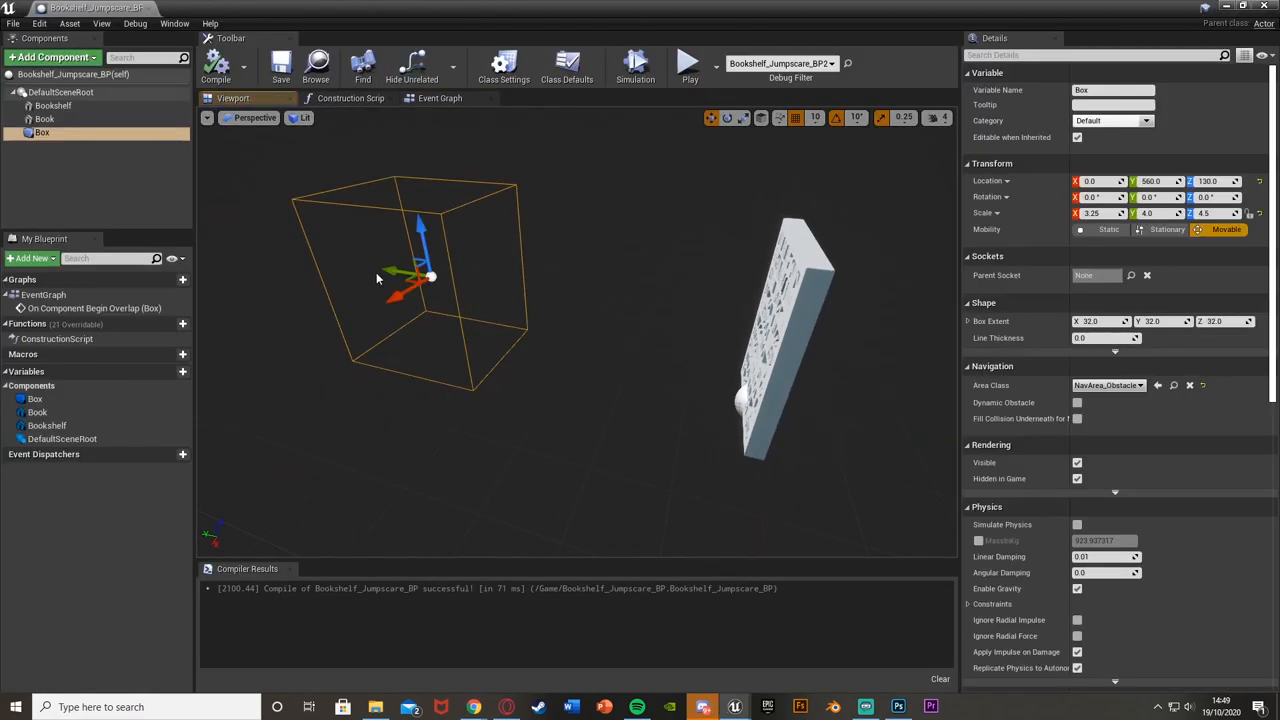
{"action": "left_click_drag", "start_coordinate": [430, 276], "coordinate": [676, 236]}
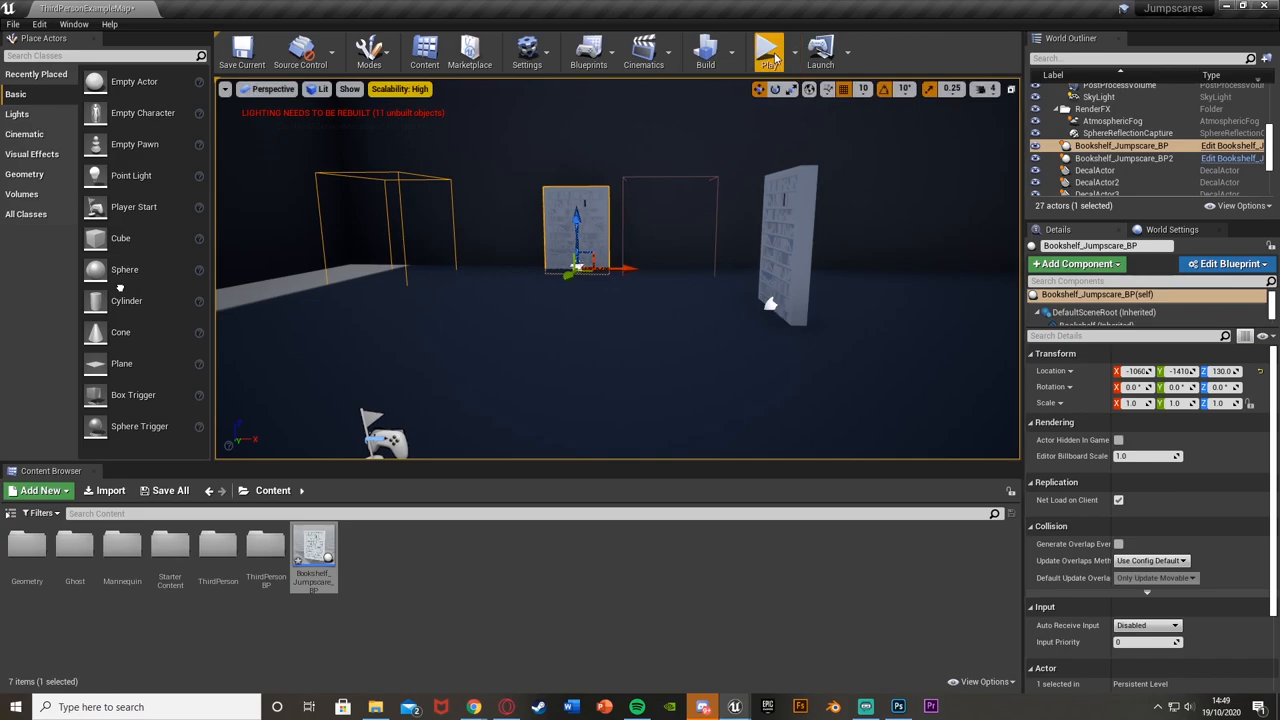
Step: Play-test the level twice, watching both bookshelves drop their books
{"action": "left_click", "coordinate": [768, 50]}
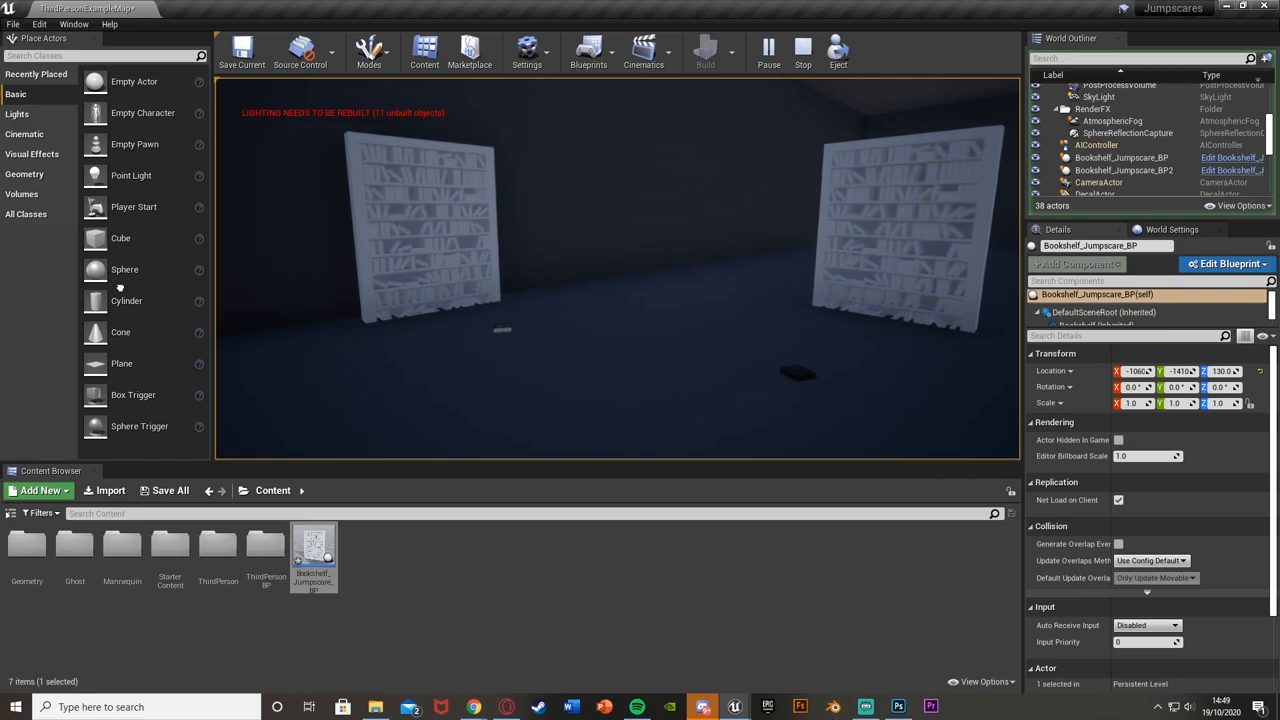
{"action": "left_click", "coordinate": [768, 48]}
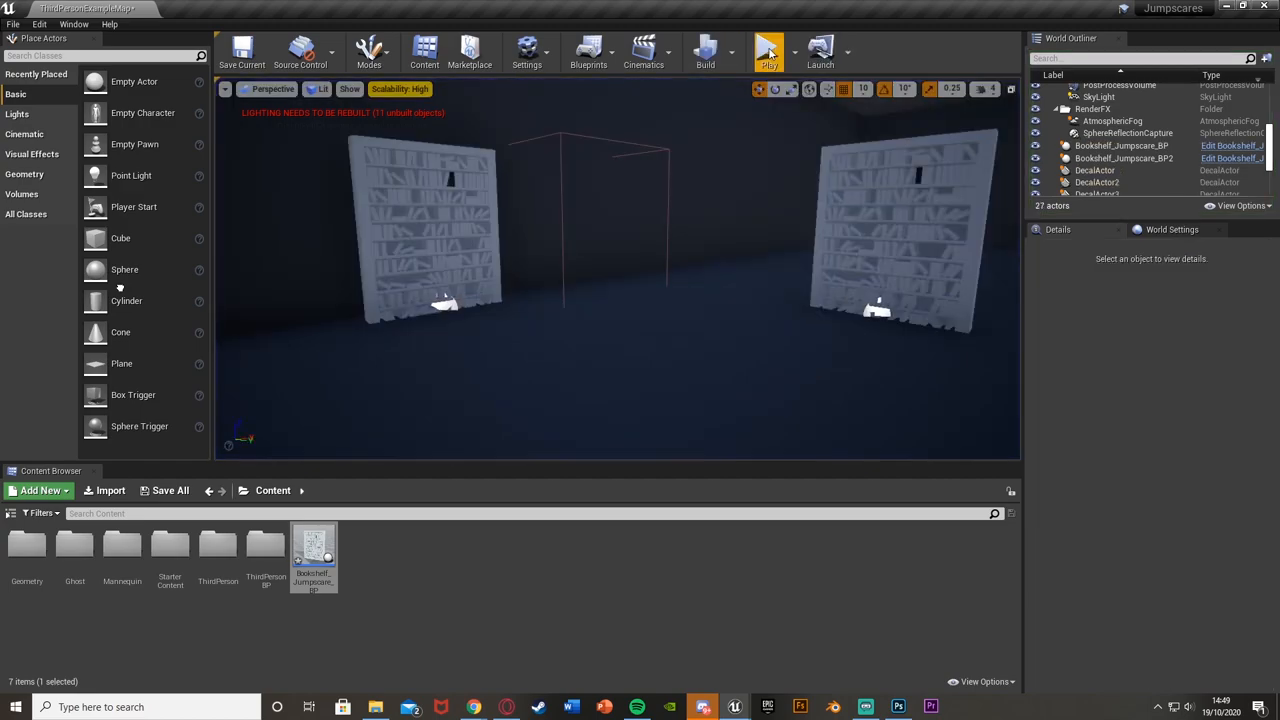
{"action": "left_click", "coordinate": [768, 50]}
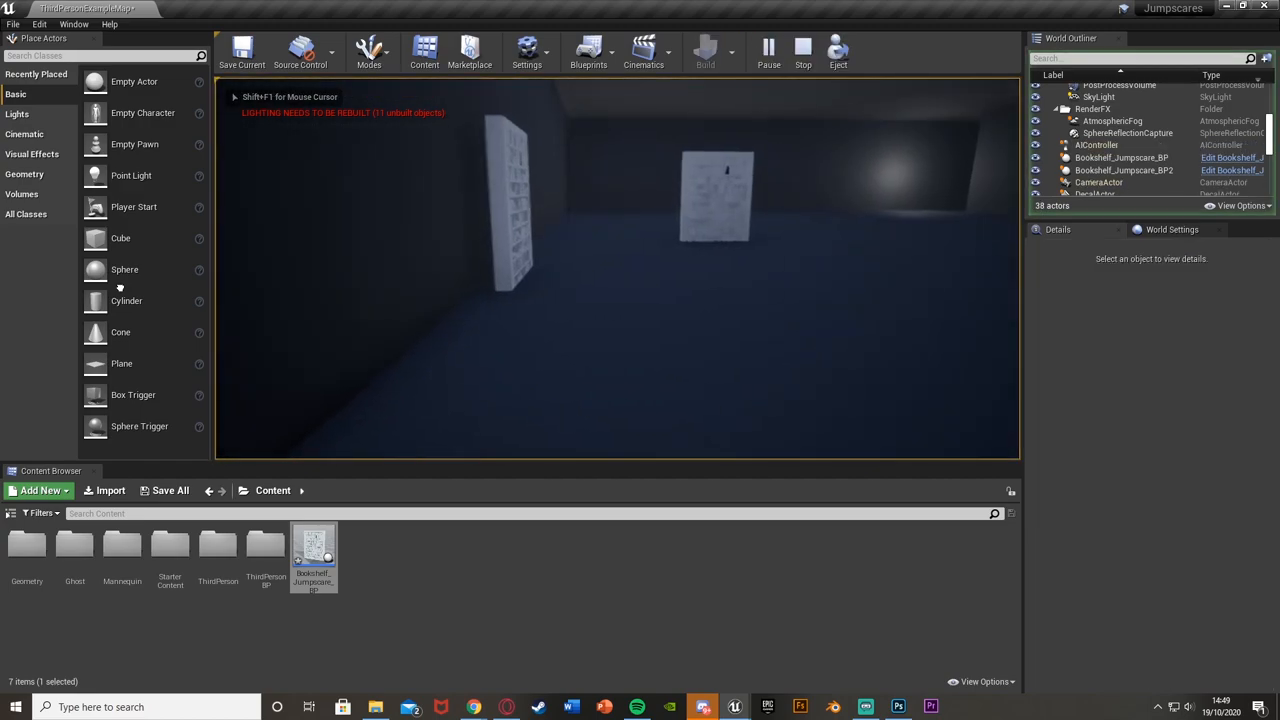